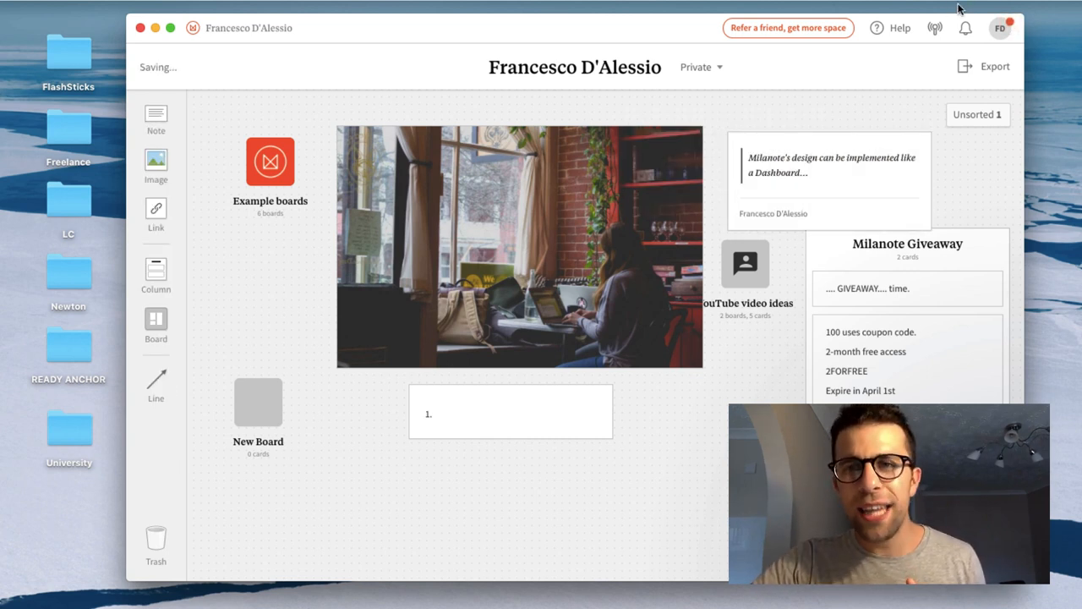
- Check the account plan, then move YouTube video ideas below New Board
click(1000, 28)
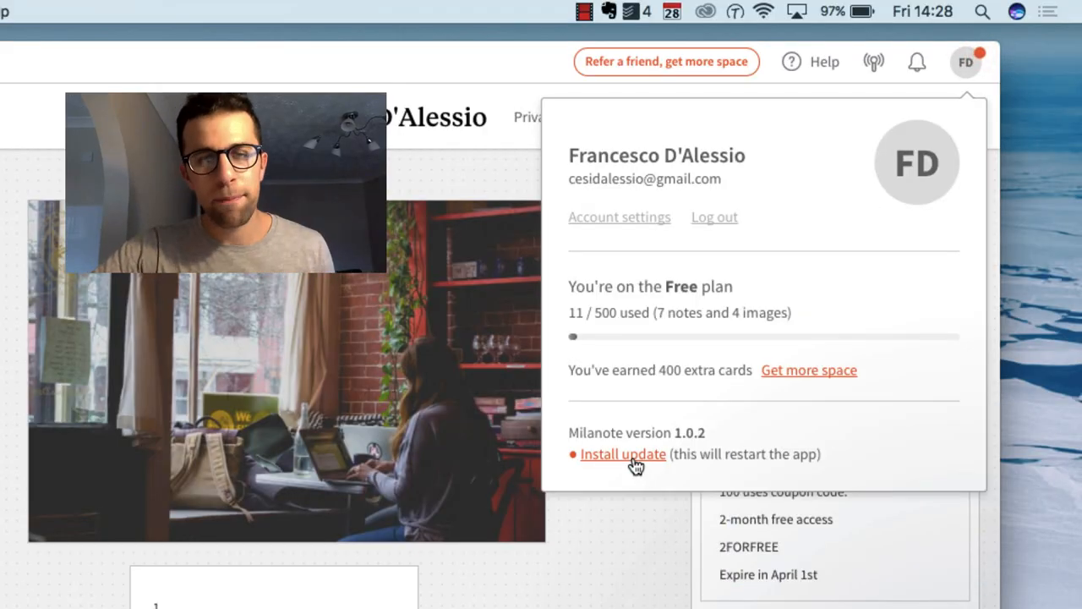
click(623, 454)
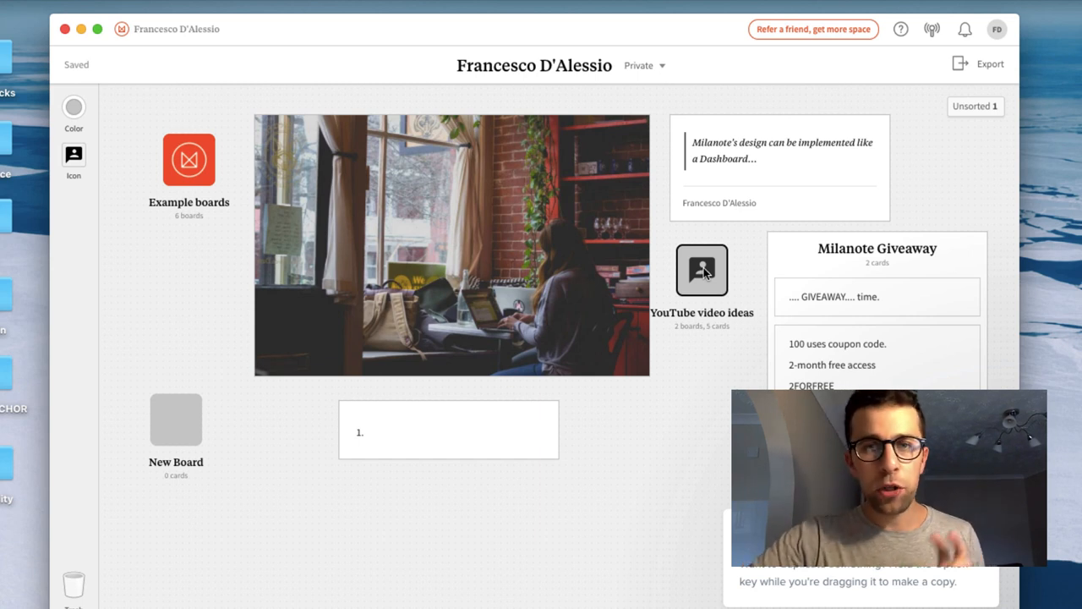
click(996, 28)
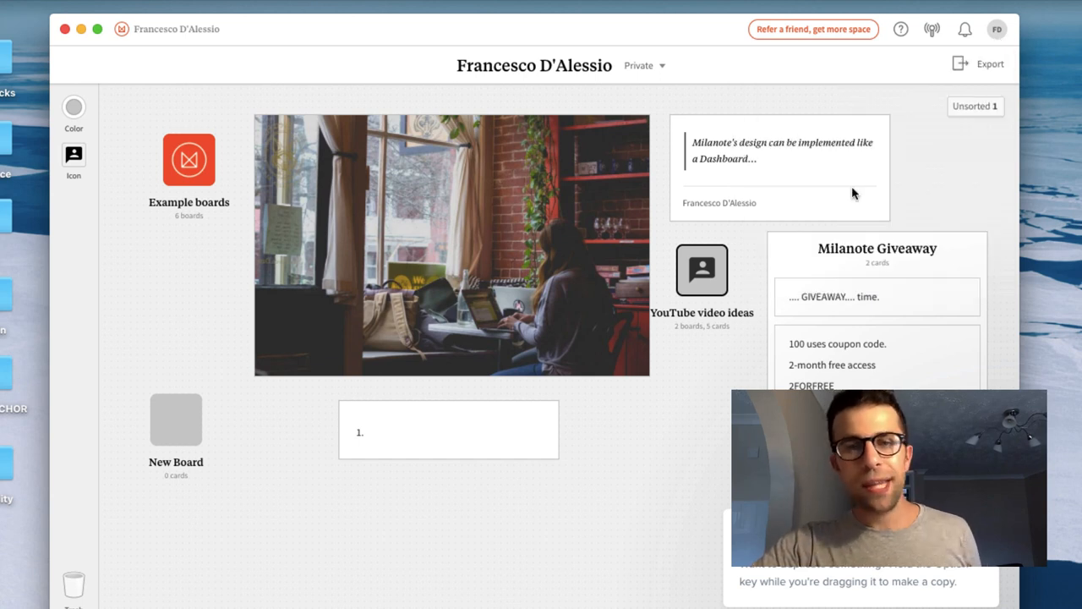
drag(702, 271, 376, 448)
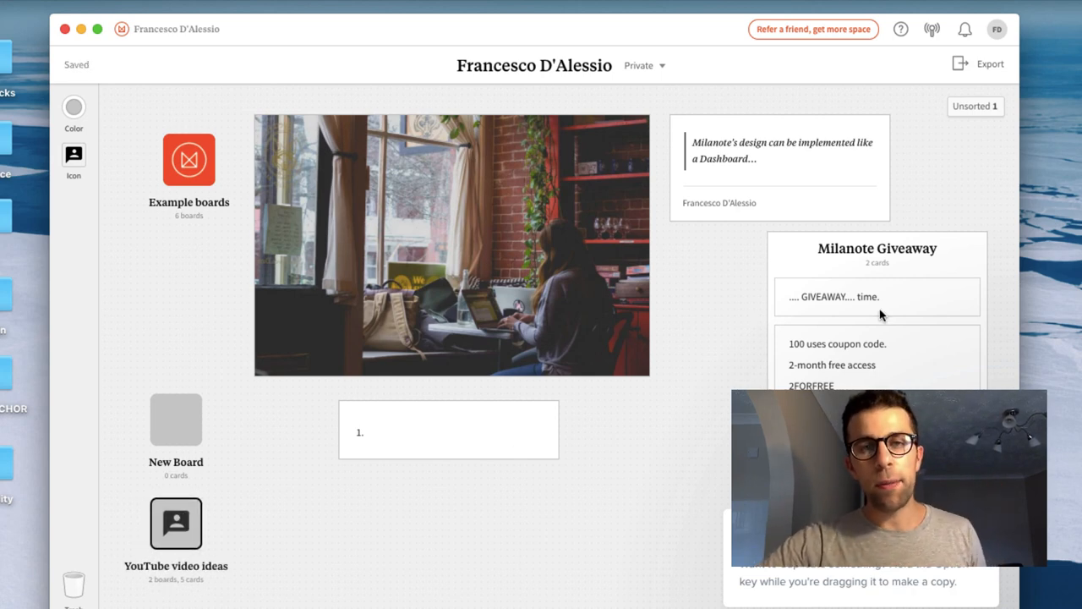
mouse_move(802, 315)
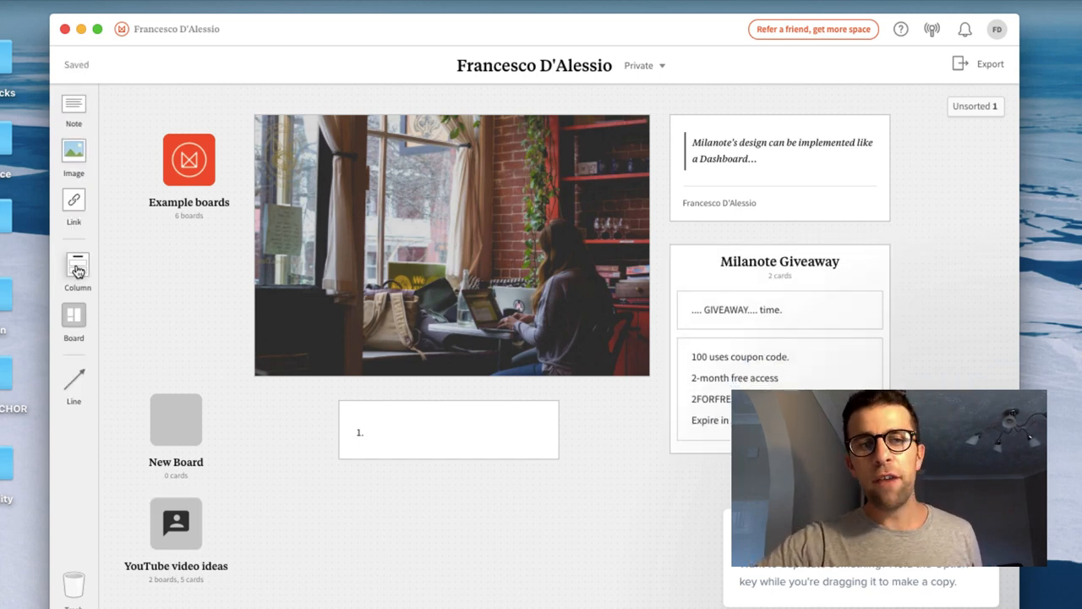
mouse_move(73, 322)
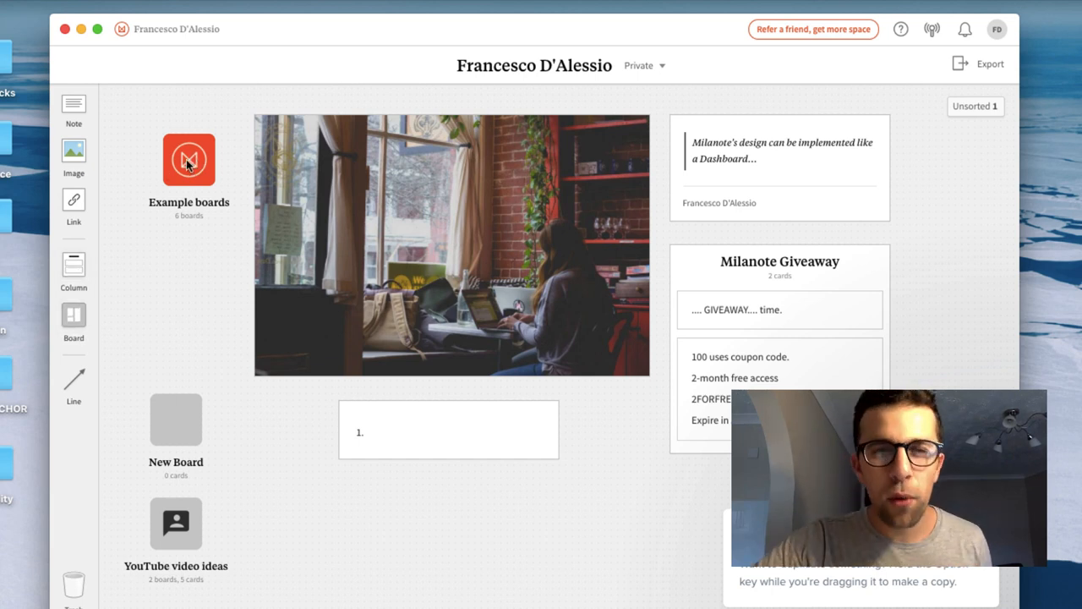
- Open Example boards, then its Designing a house example board
double_click(188, 160)
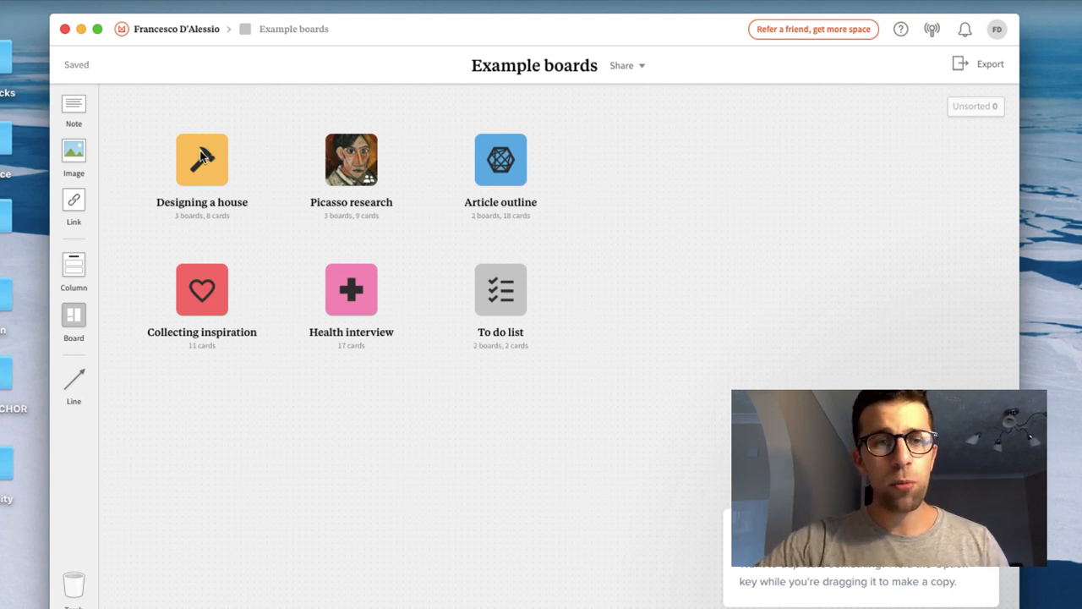
double_click(201, 160)
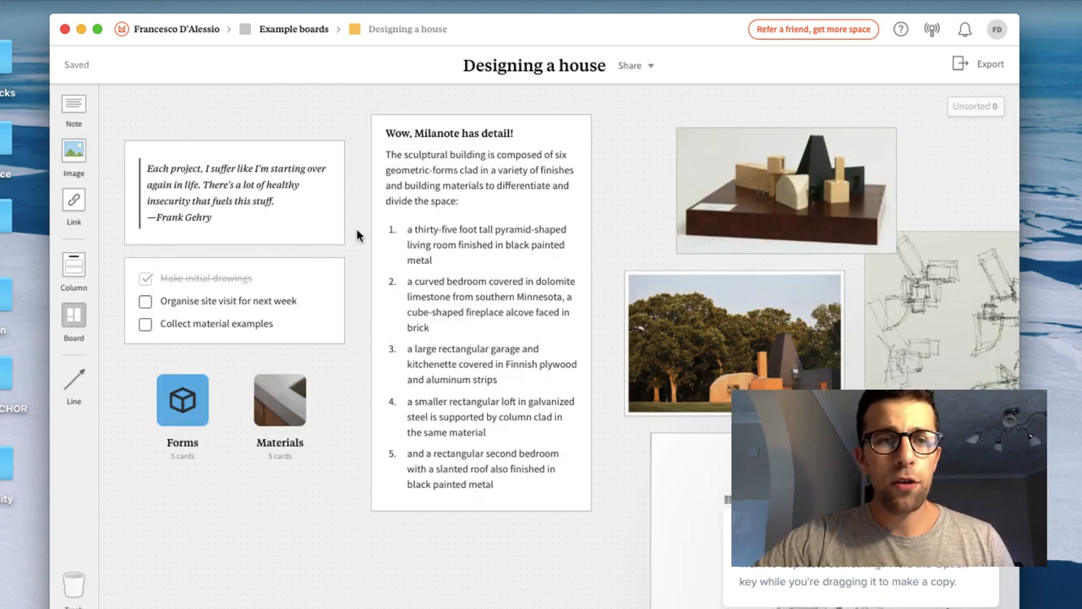
mouse_move(194, 197)
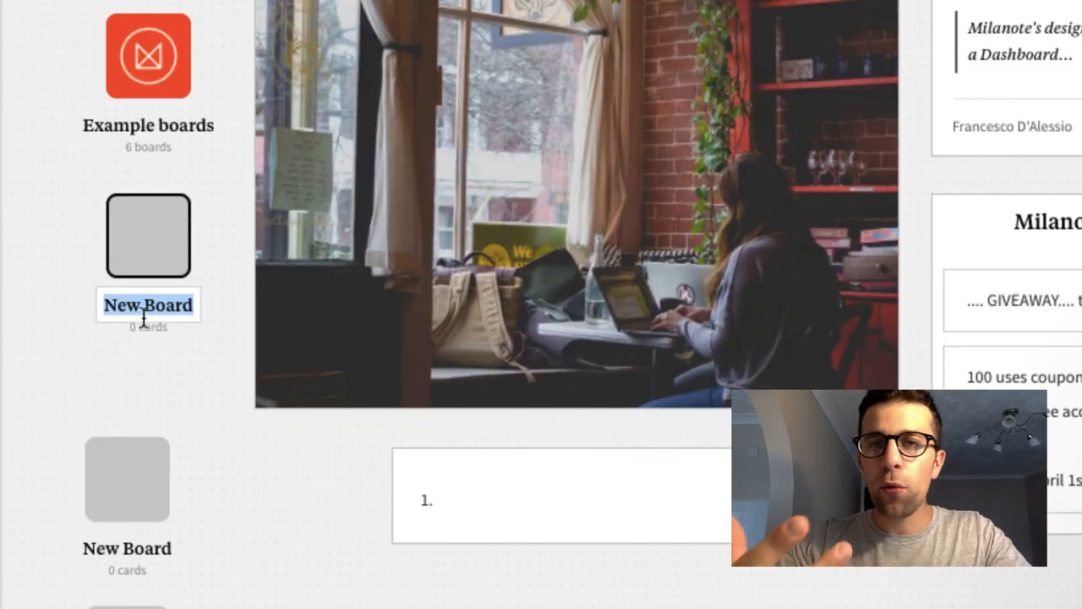
- Name the two new home-board boards 'Personal' and 'Professional'
text(Personal)
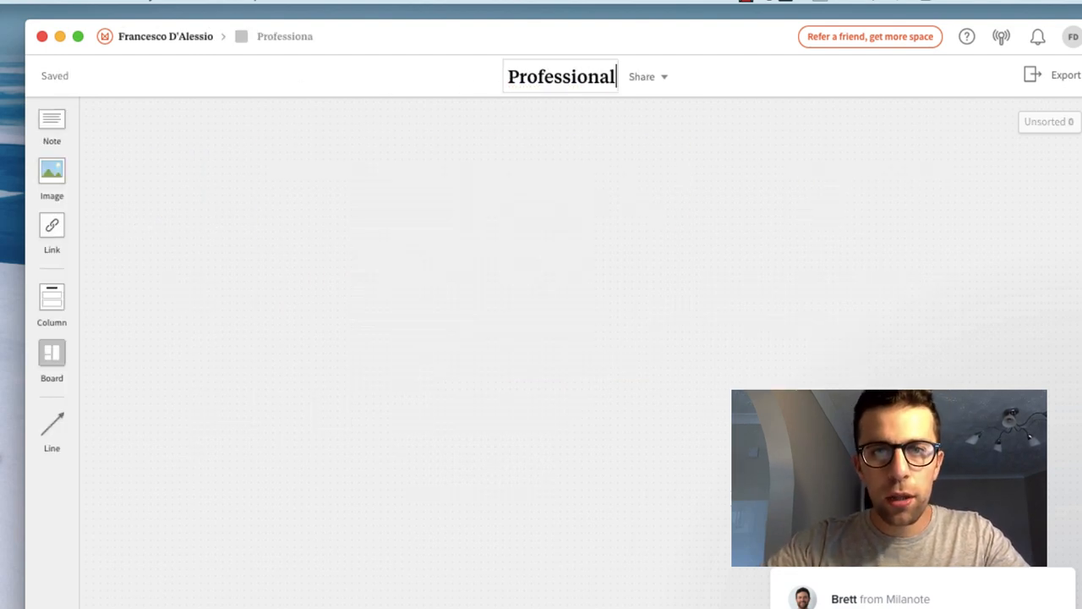
click(165, 36)
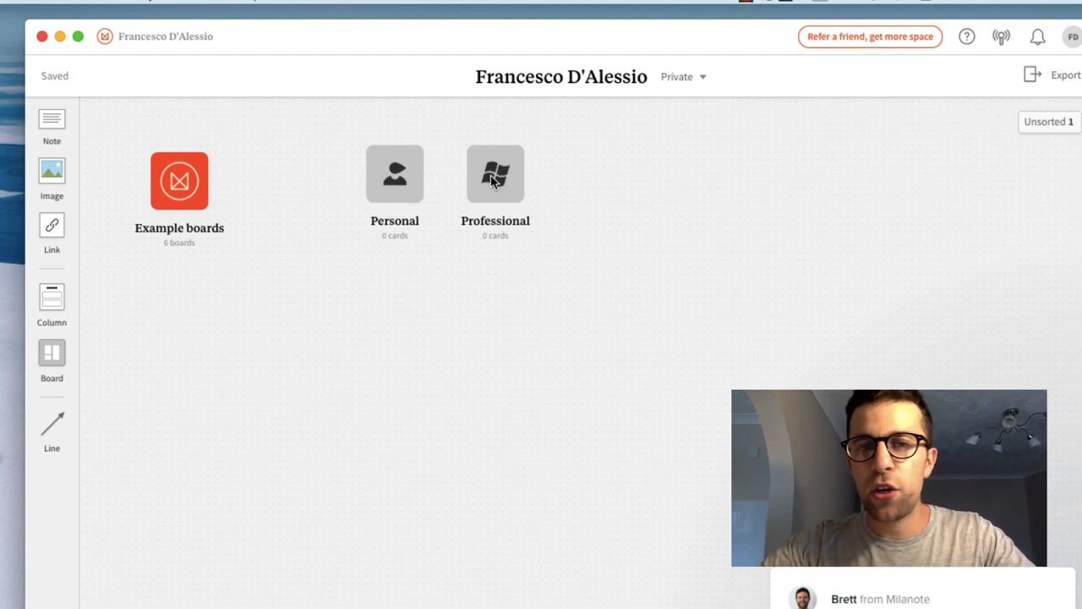
mouse_move(402, 186)
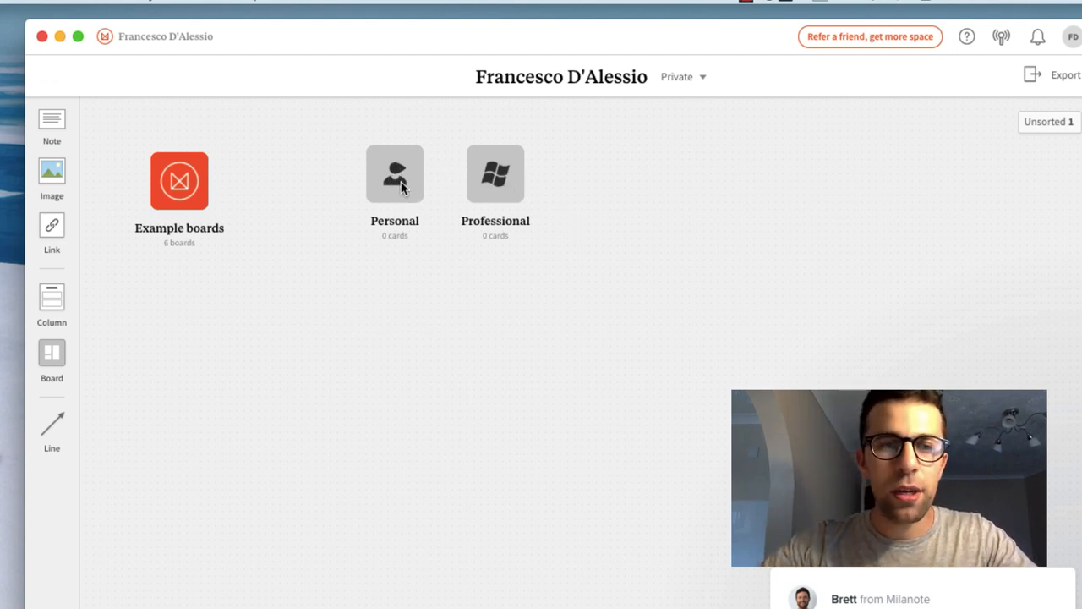
- Give the Personal board an uploaded profile photo as its icon
click(395, 173)
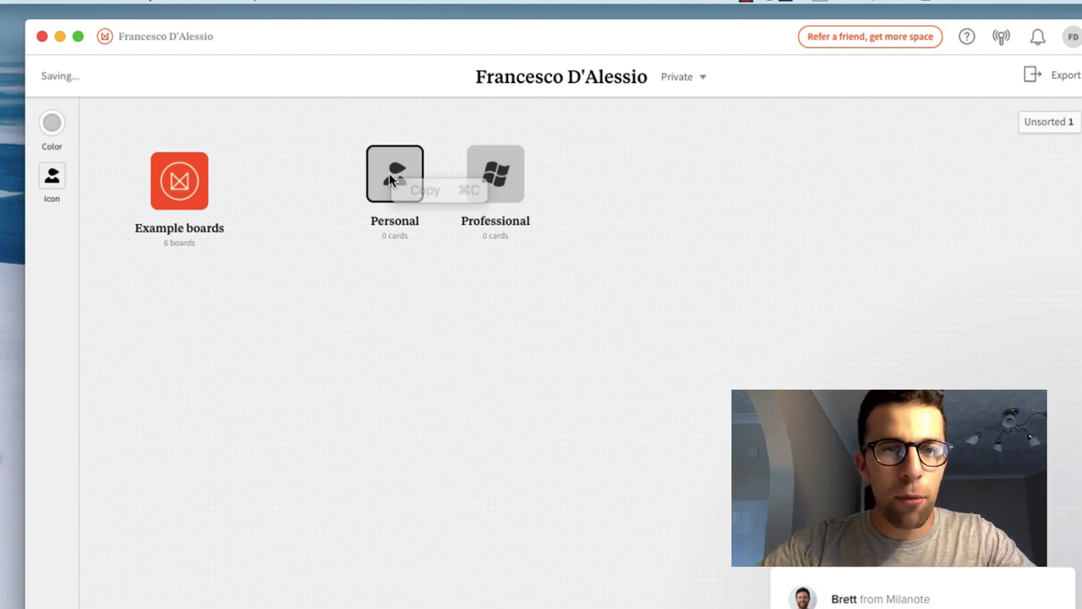
double_click(395, 174)
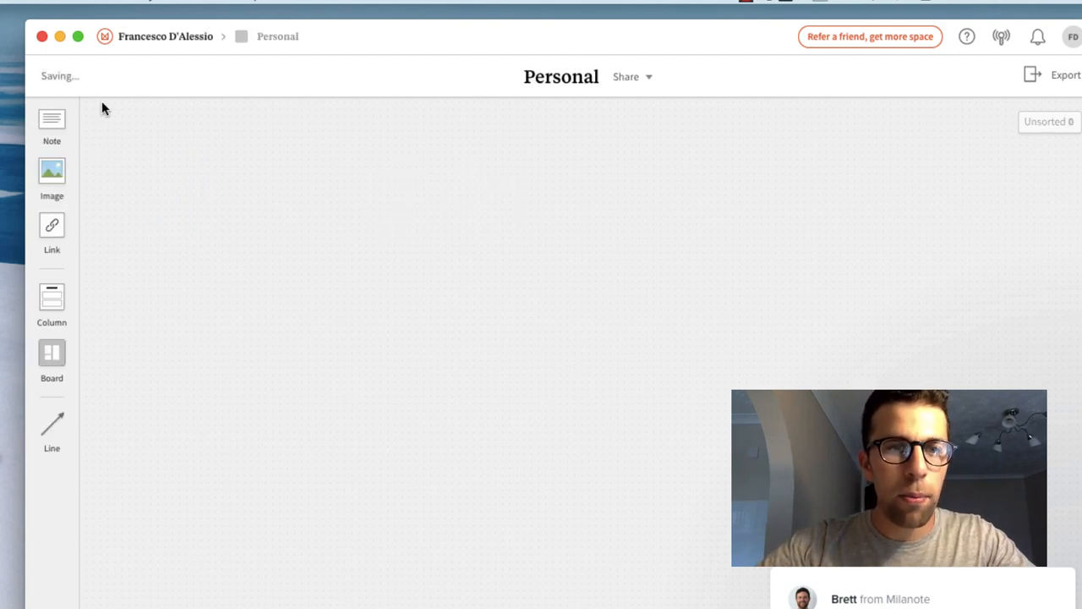
click(165, 36)
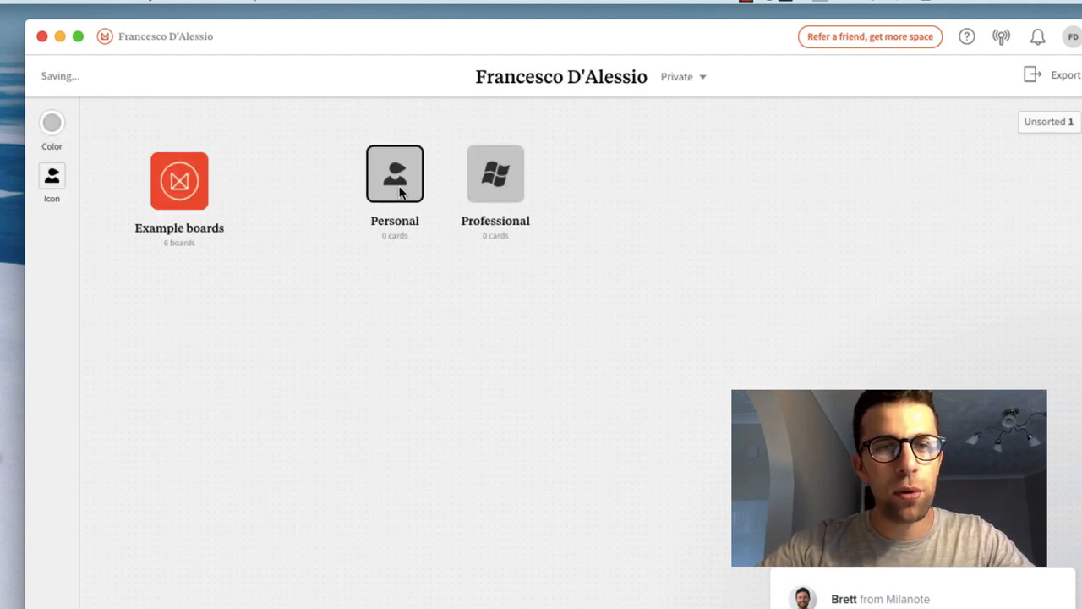
click(51, 175)
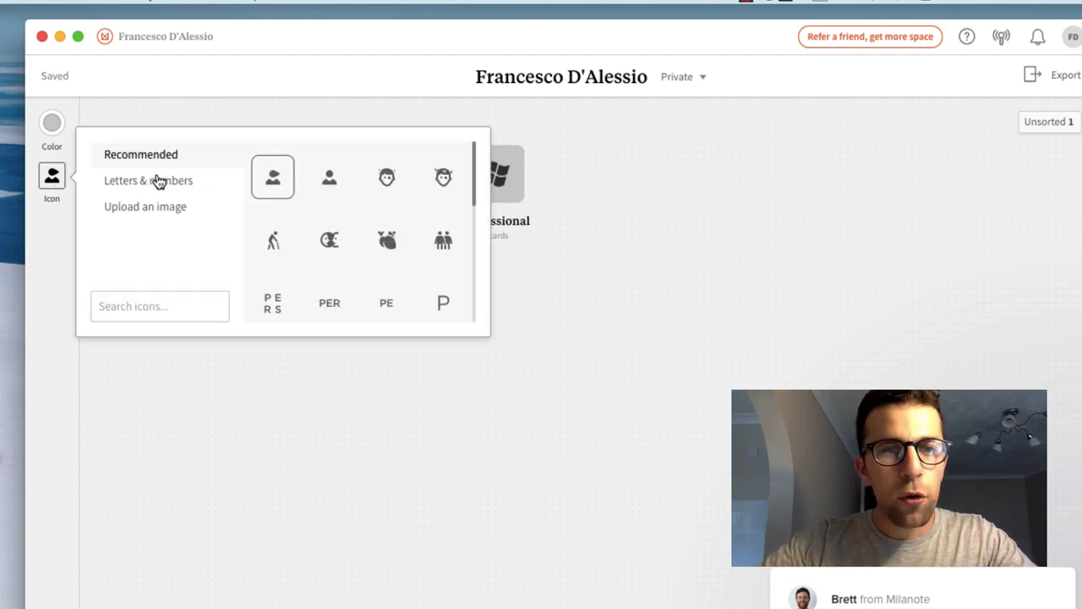
click(145, 207)
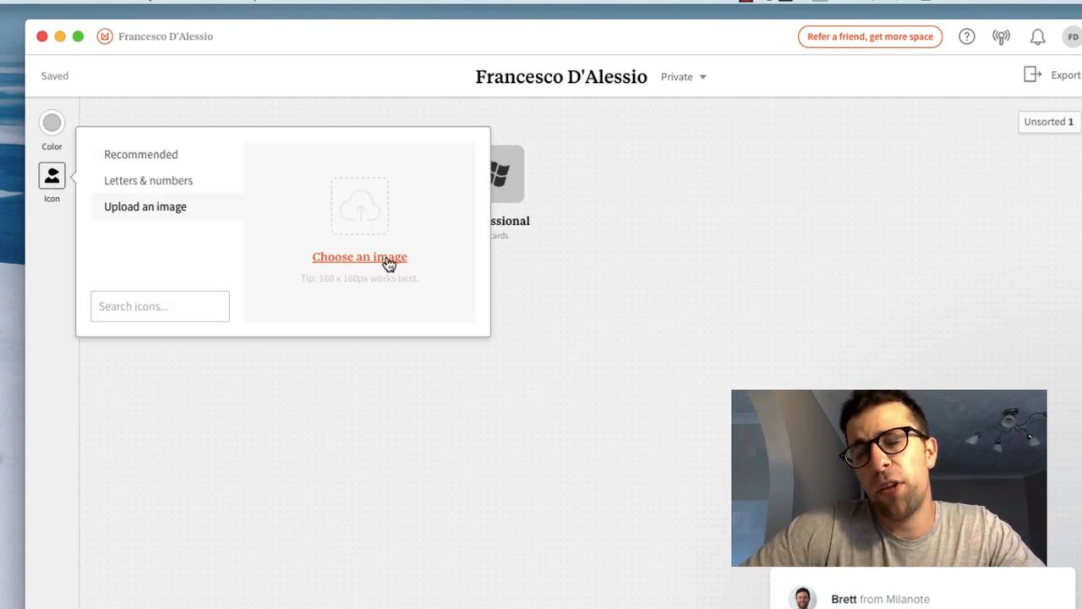
click(359, 256)
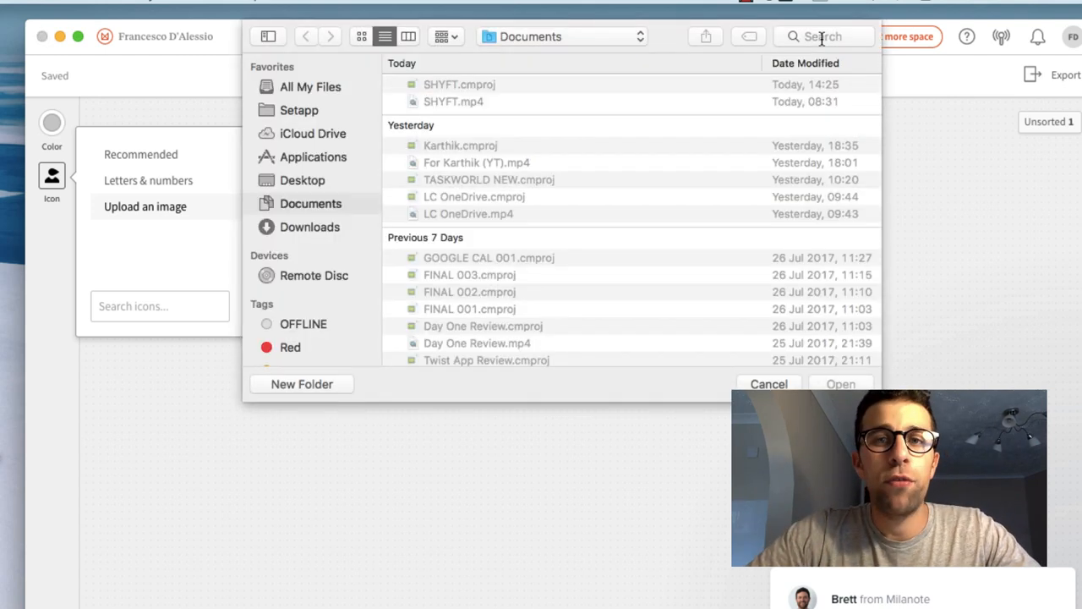
text(prfoile)
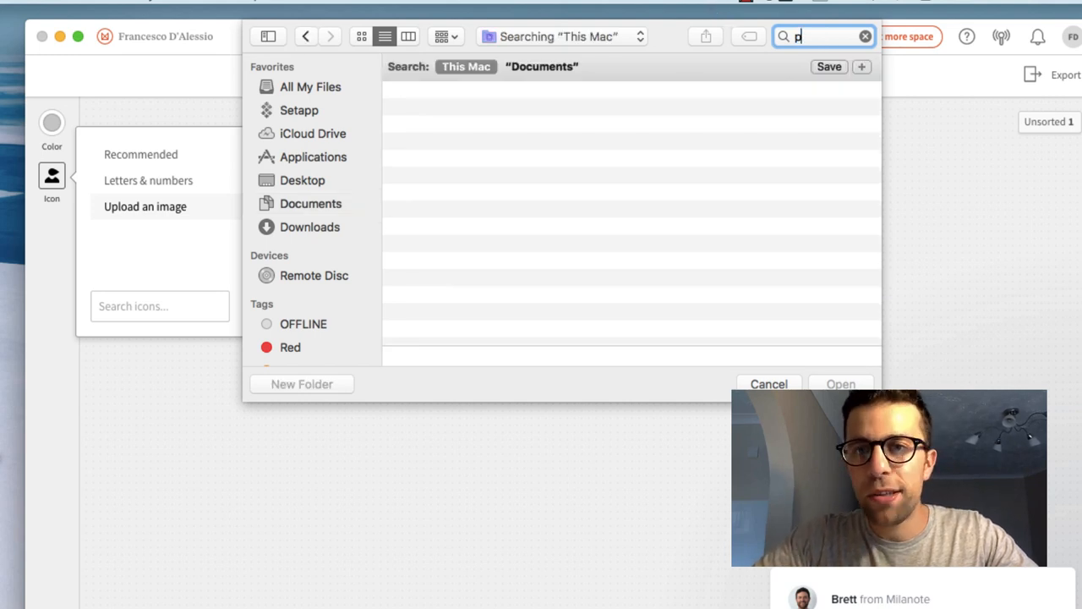
text(rofile)
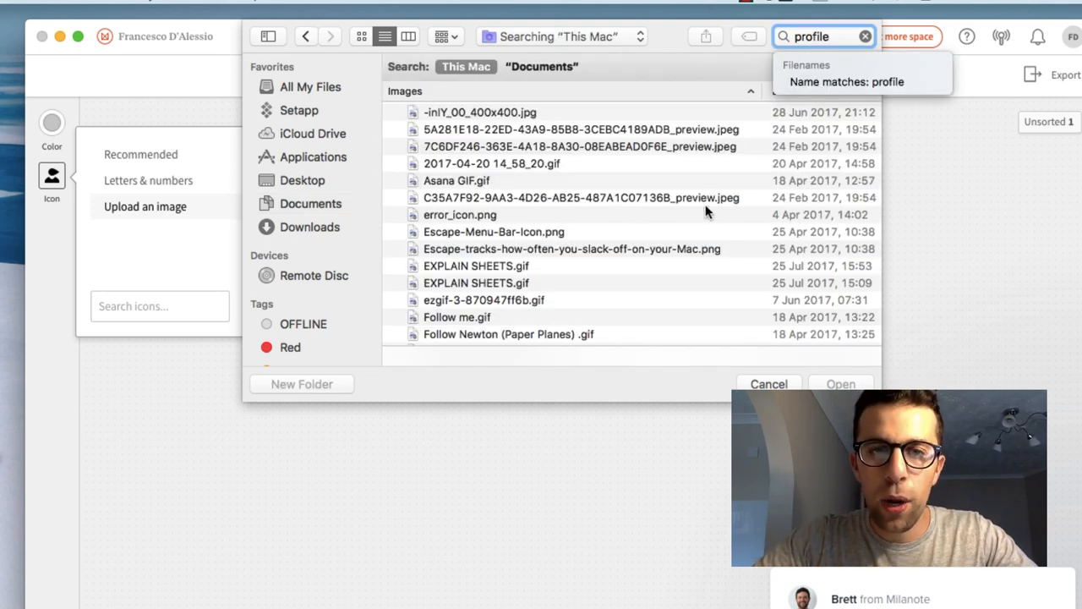
scroll(down, 3)
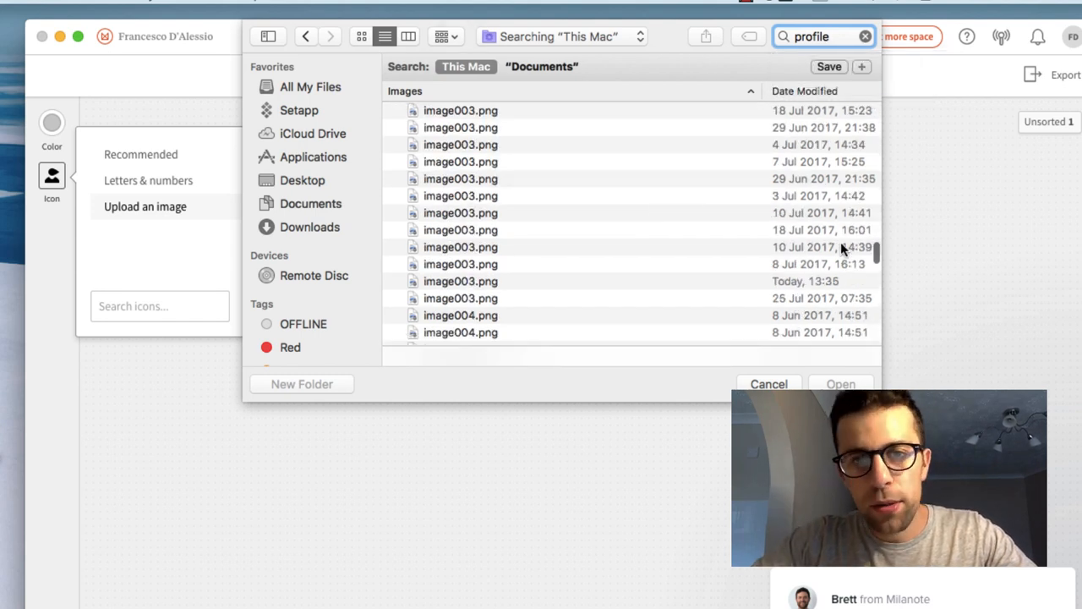
click(768, 384)
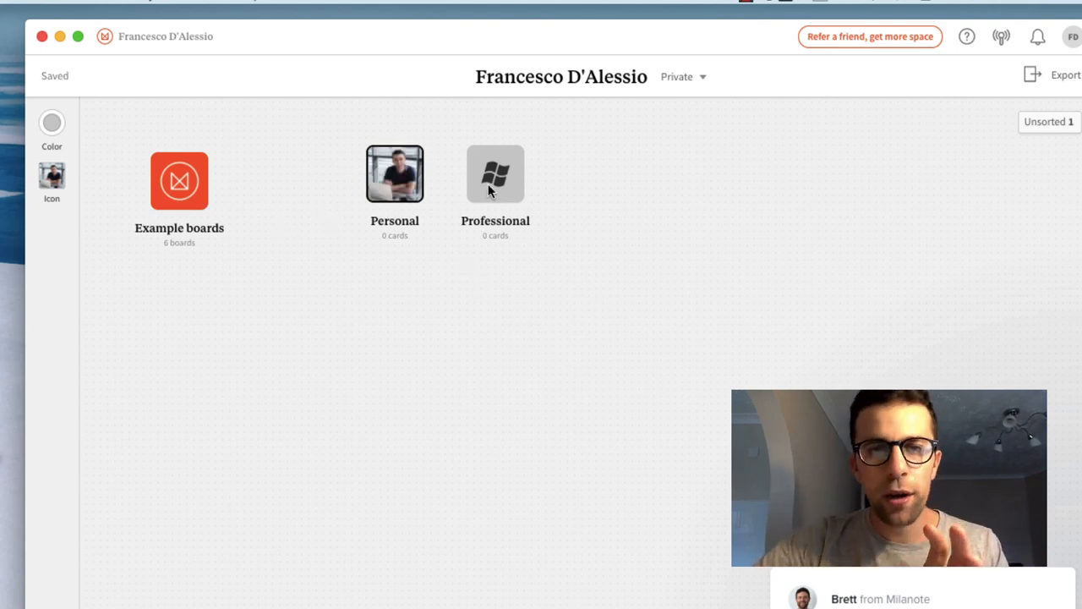
- Set the Professional board's icon to LinkedIn and open the Personal board
click(51, 175)
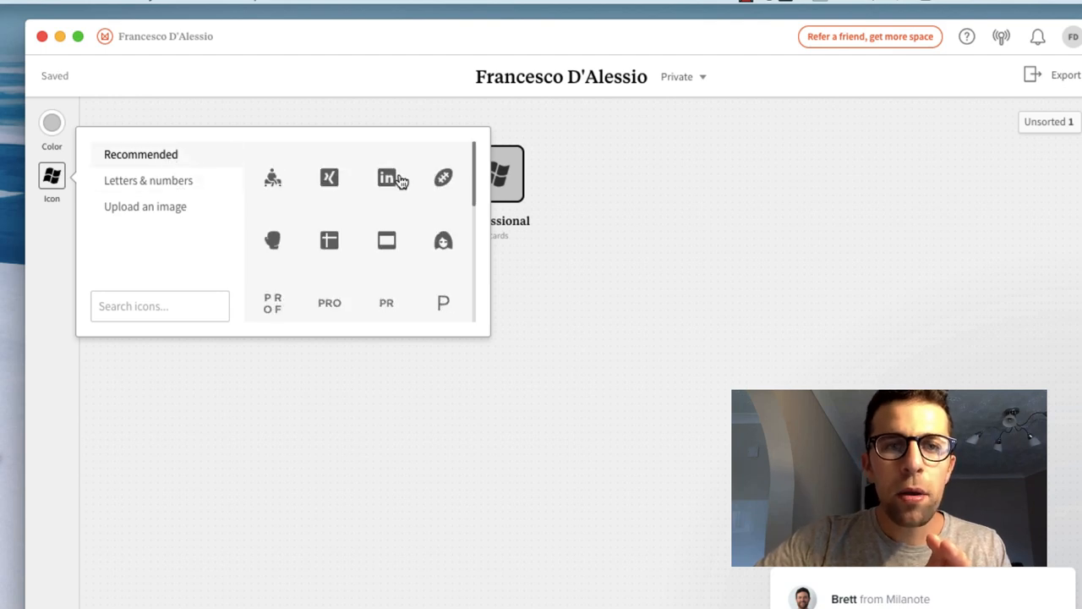
click(387, 177)
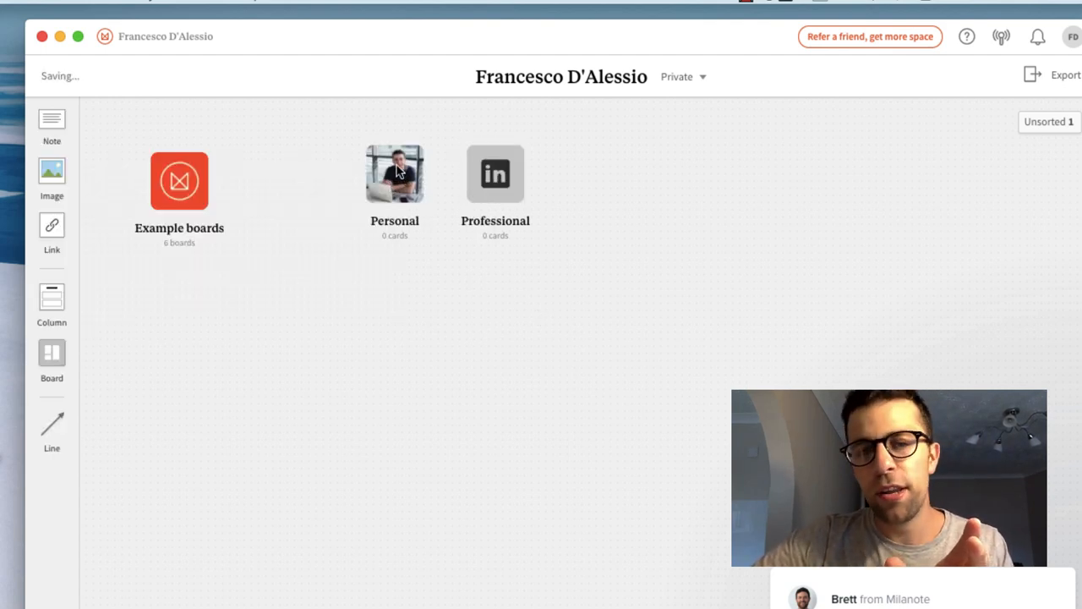
double_click(394, 174)
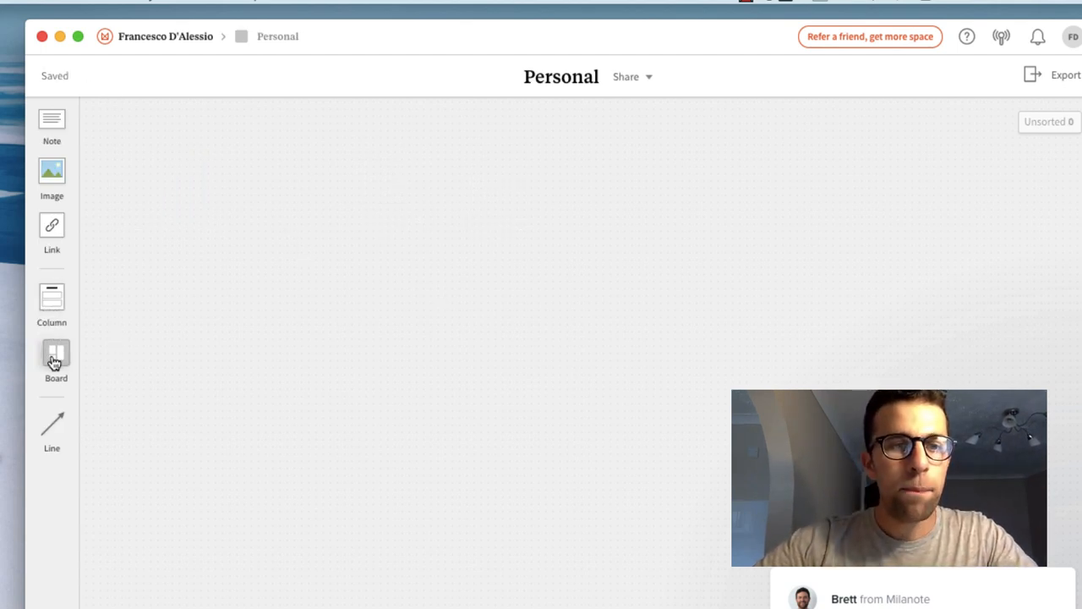
mouse_move(52, 301)
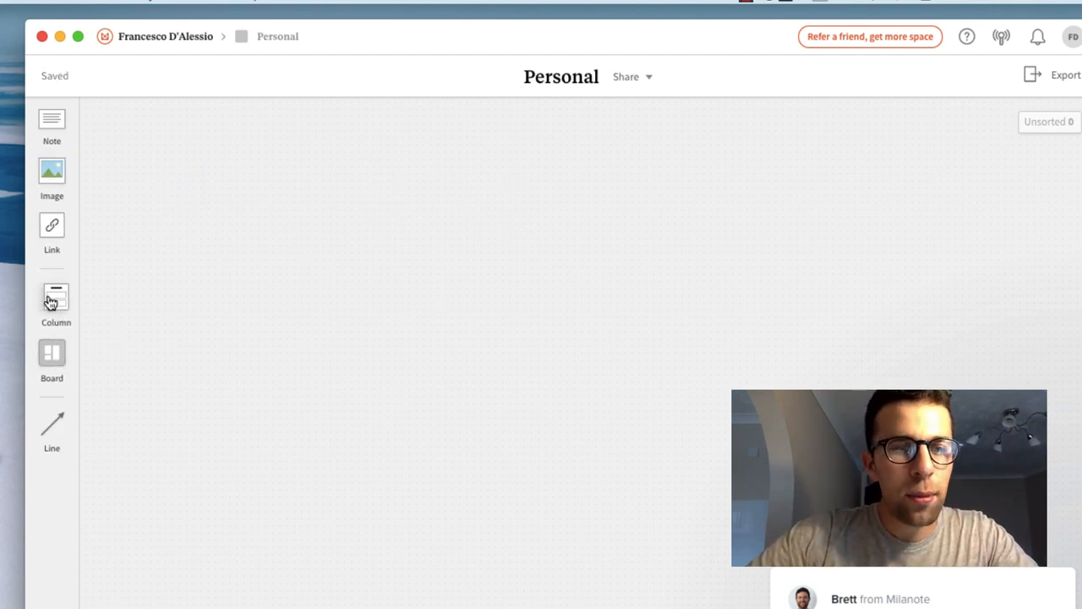
- Add a spell-corrected 'Priorities for the week' column holding a 'Create Milanote review' card
click(56, 298)
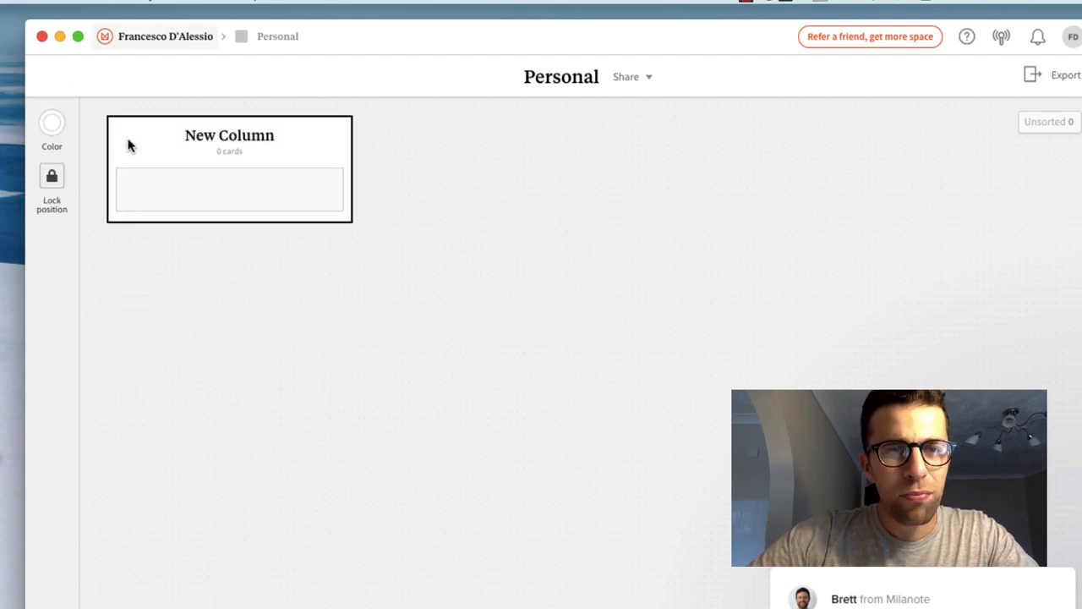
text(Prorities for the)
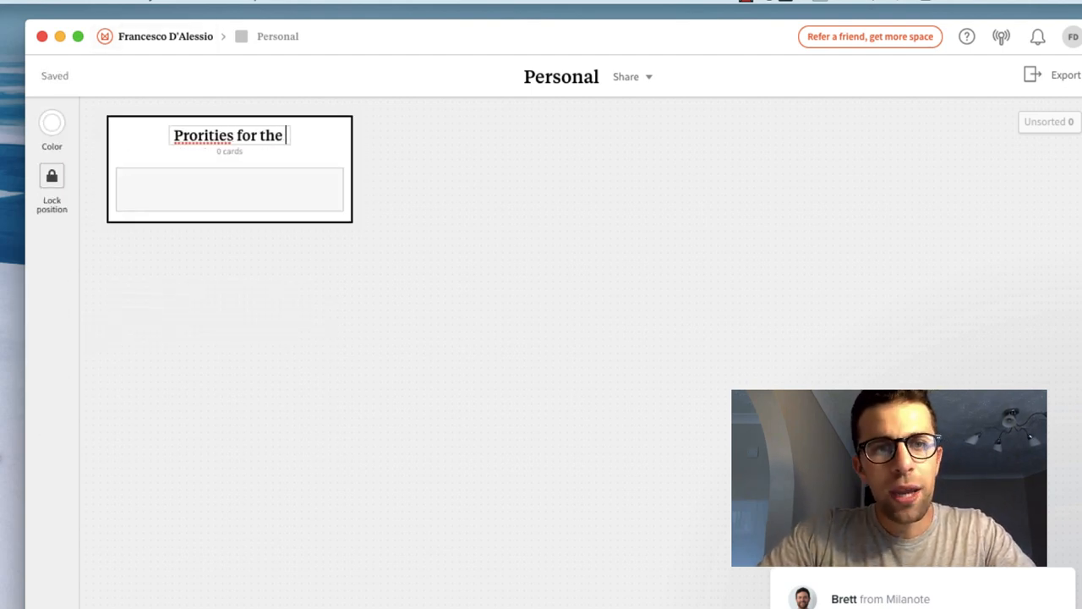
right_click(180, 135)
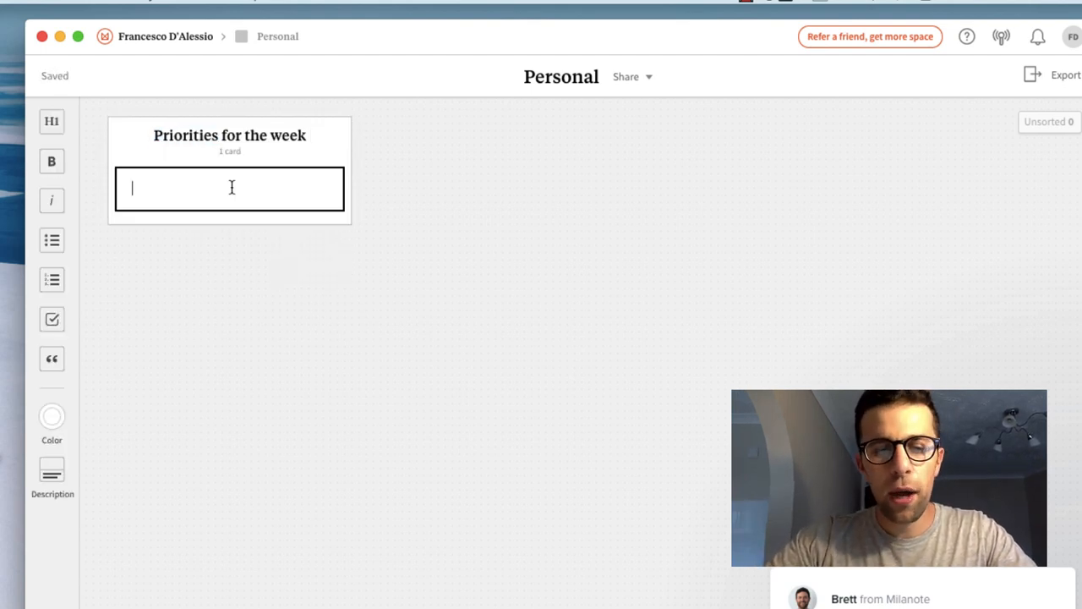
text(Create Milanote review)
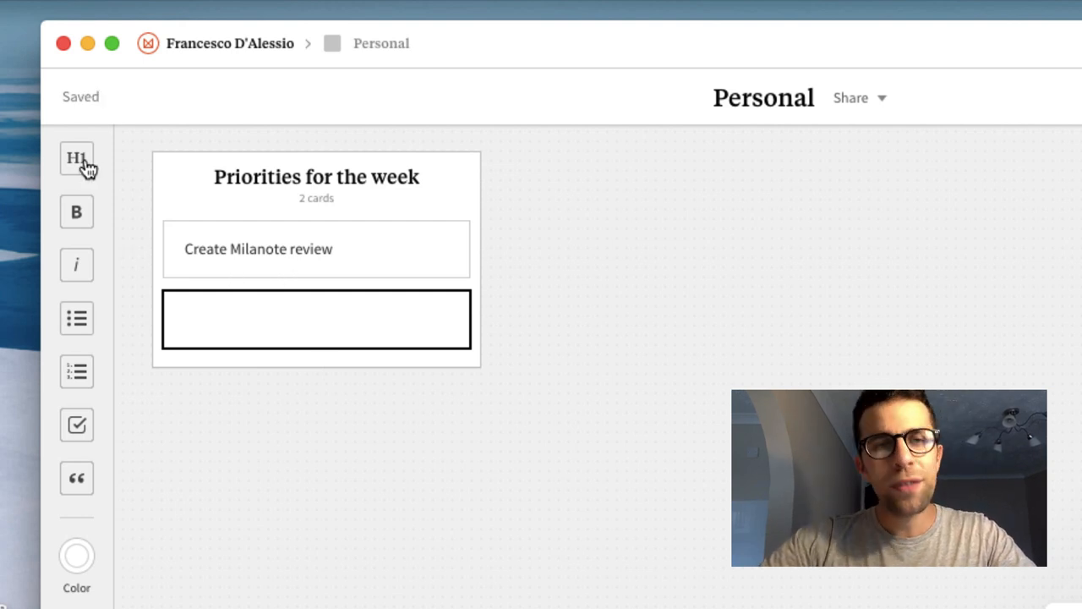
mouse_move(76, 562)
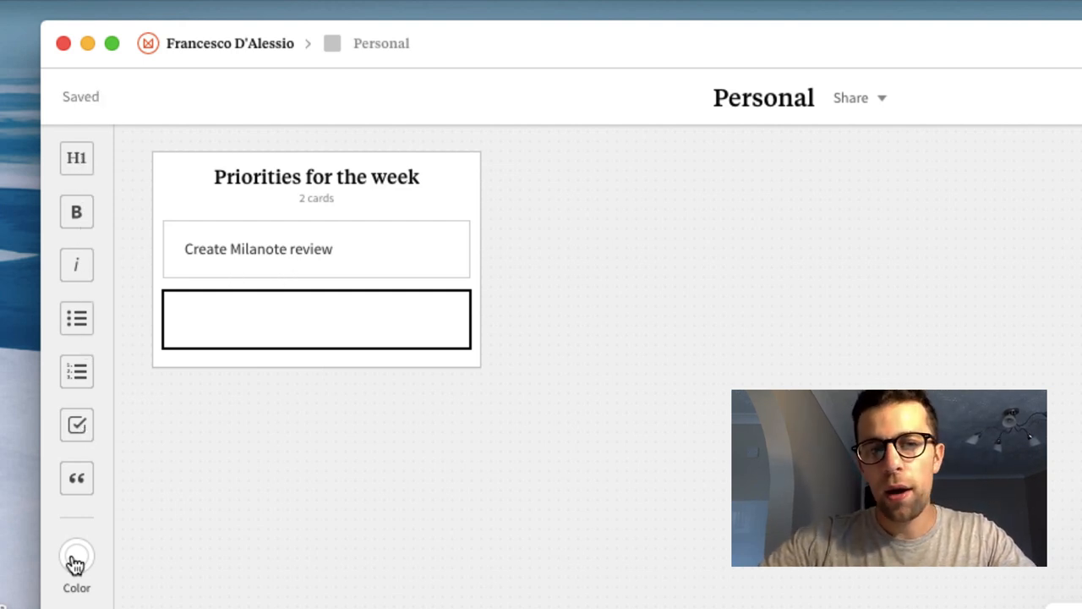
- Add green card 'Create Evernote for Search video' with draft-content and full-video-date checklist items
click(76, 556)
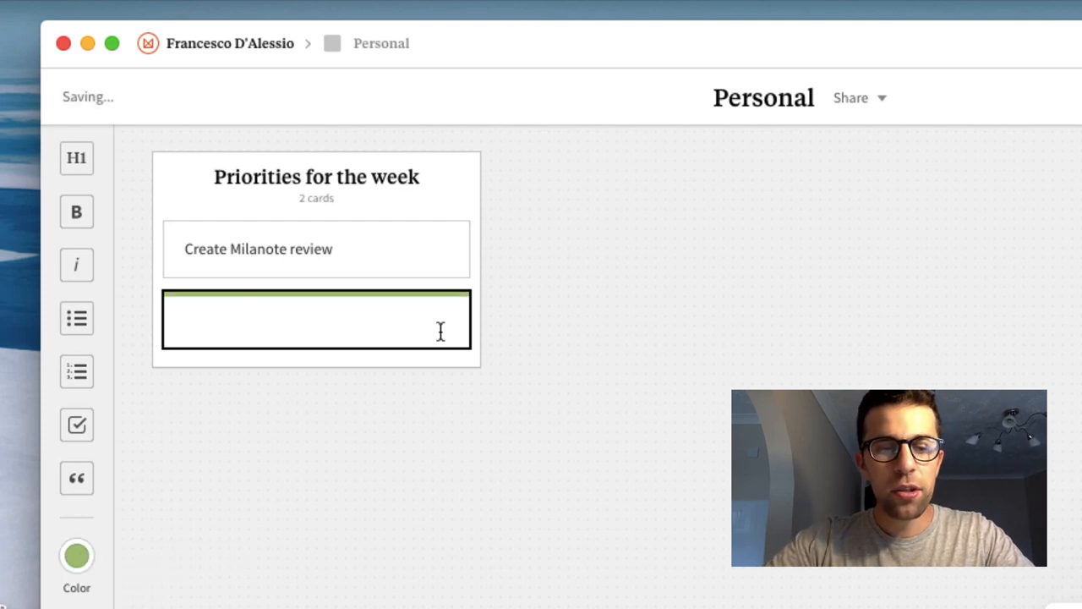
text(Create Evernote for Search video)
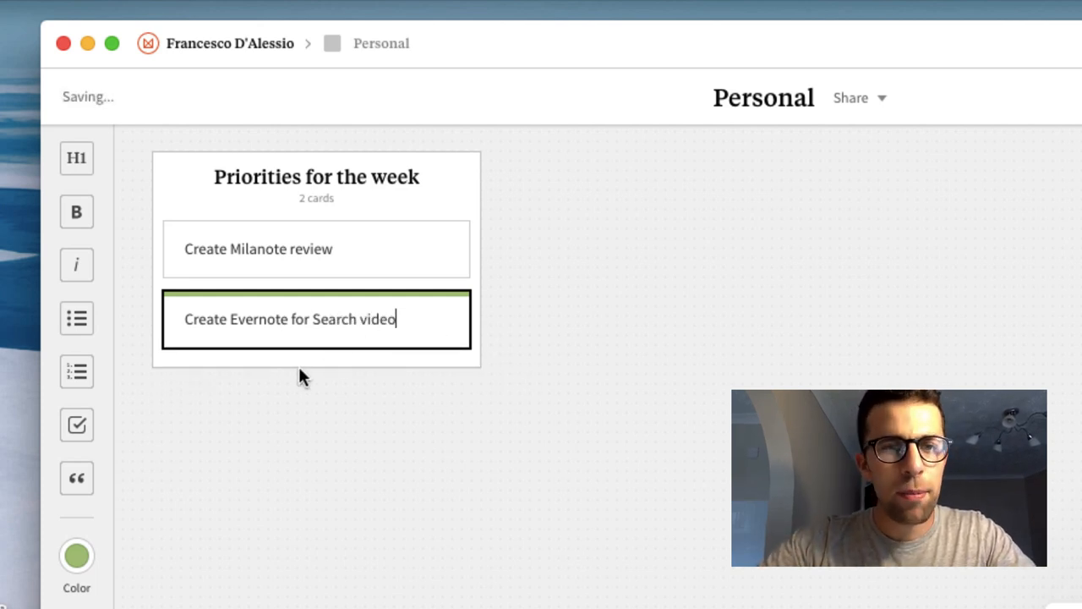
click(76, 425)
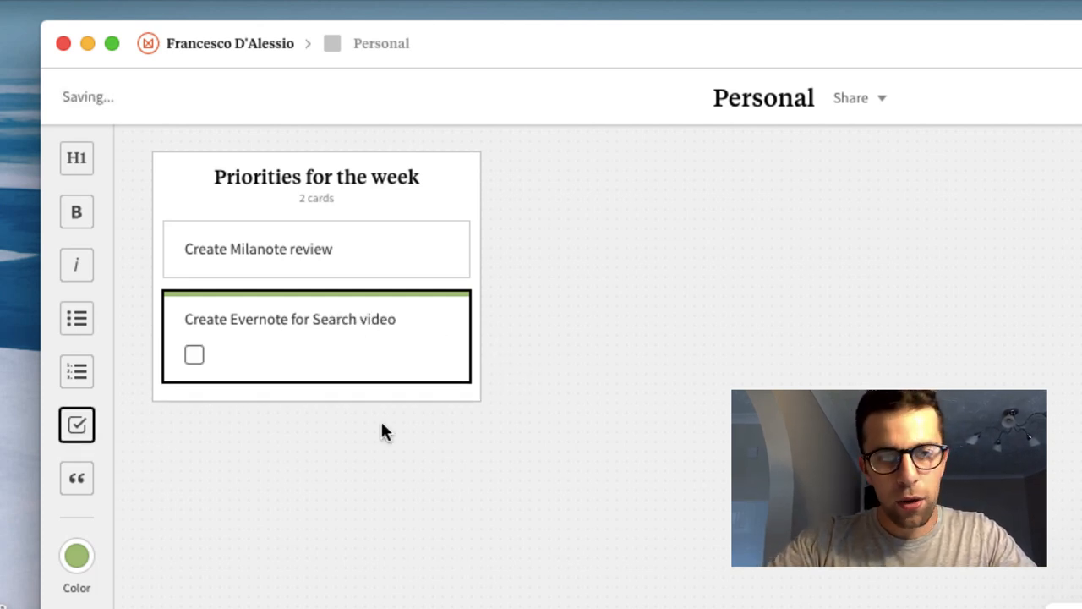
text(Draft)
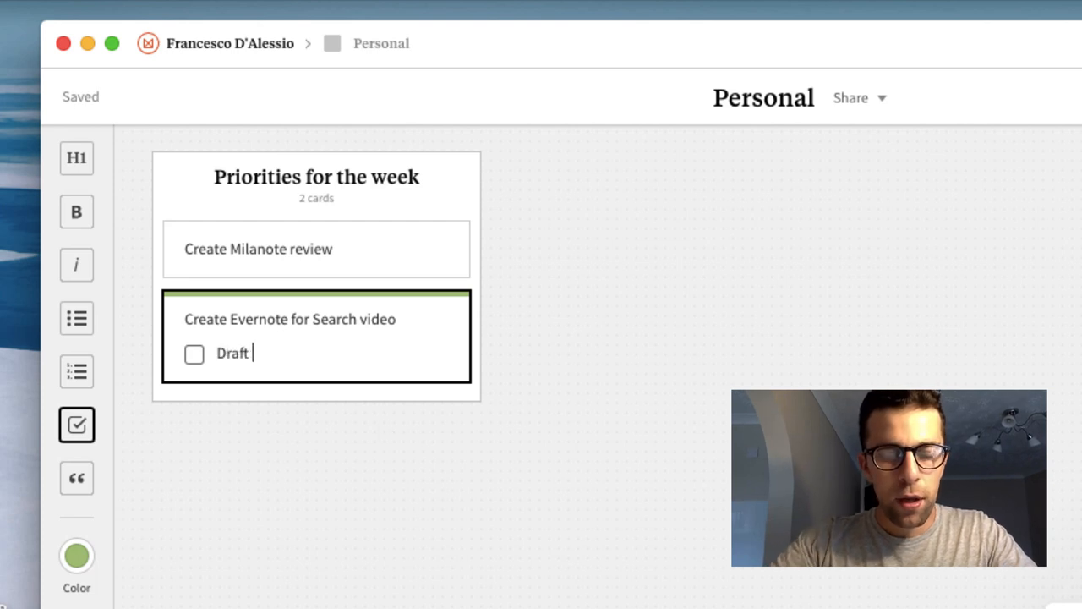
text(the content for this)
text(Plan)
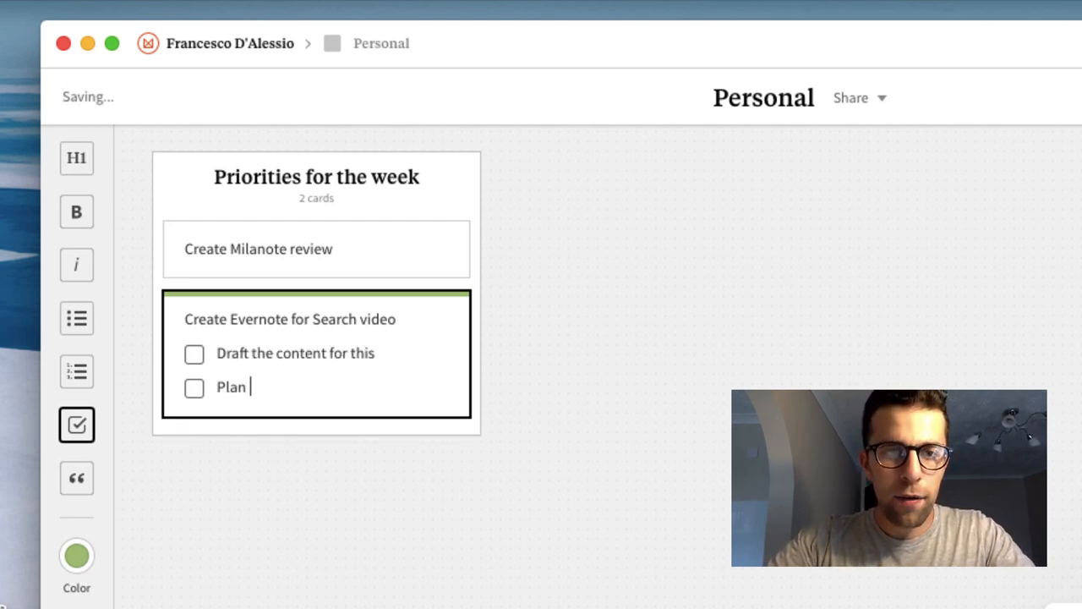
text(full video date)
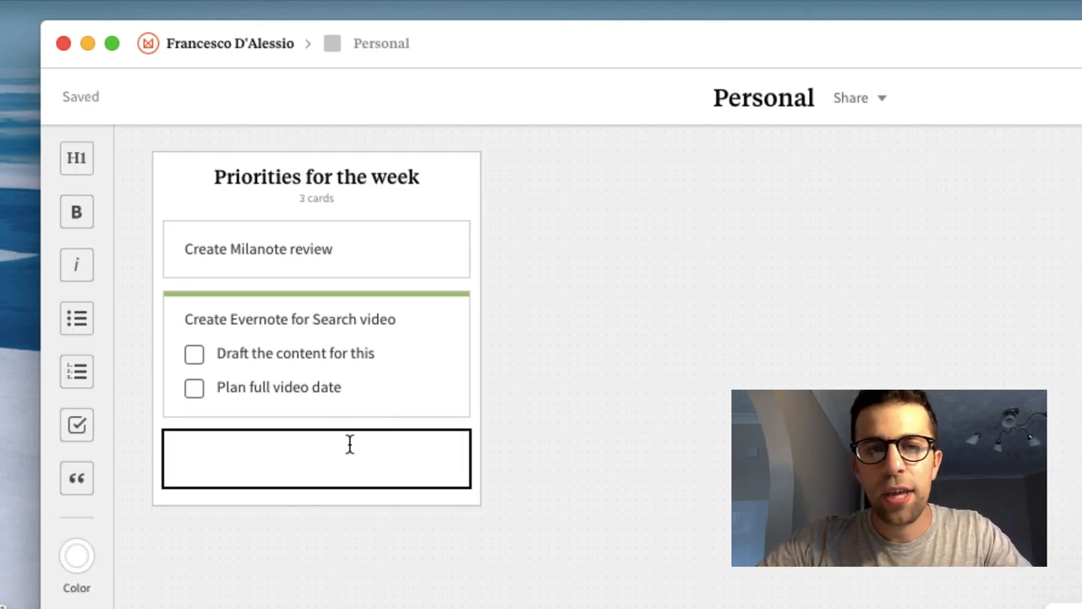
- Add a red 'Create new Channel Art' card at the column's top
click(76, 555)
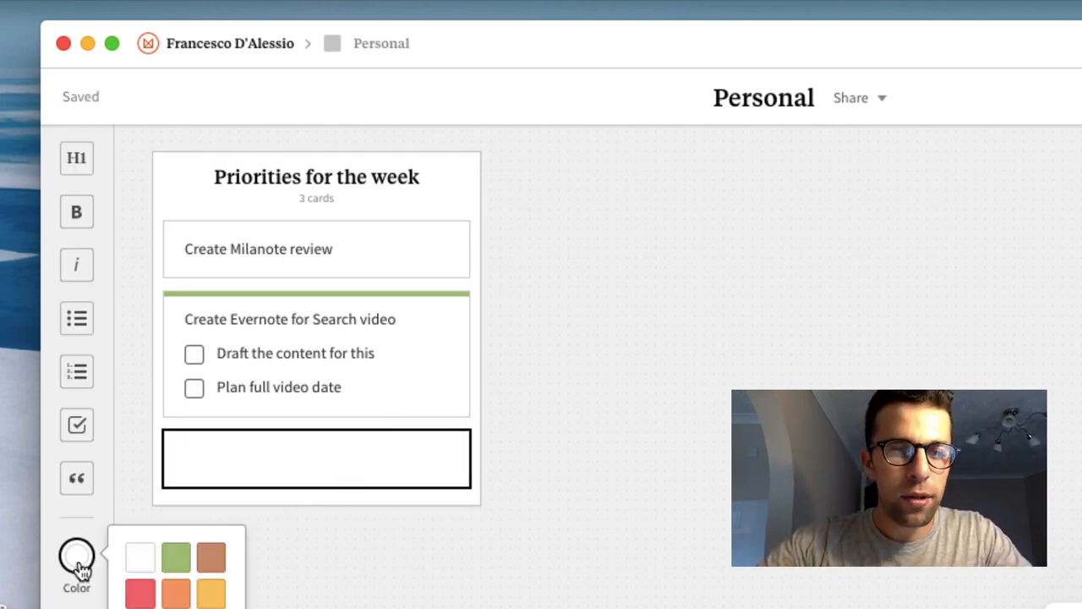
click(139, 593)
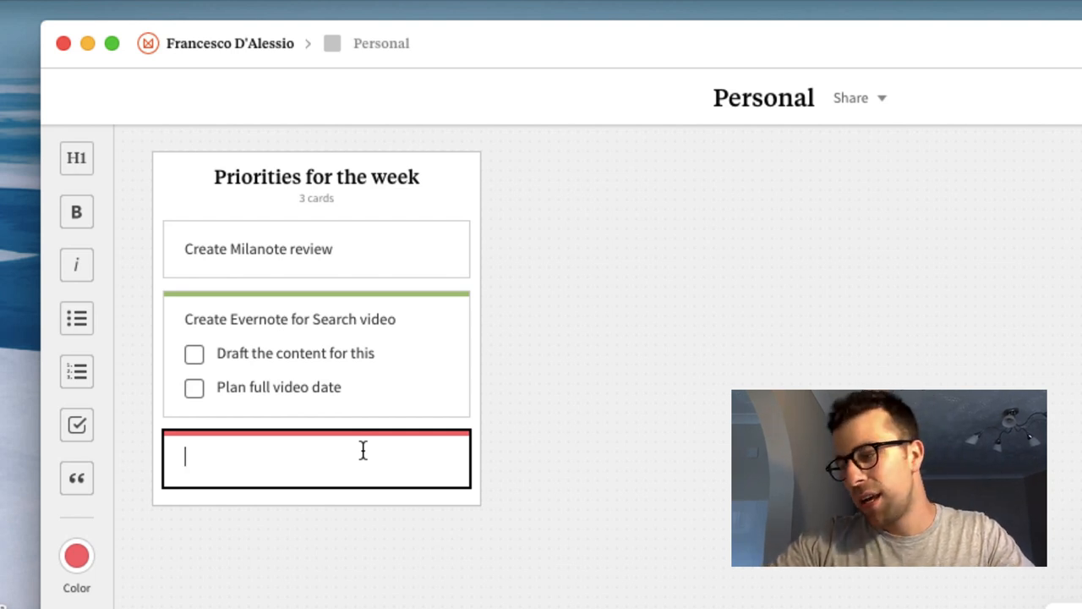
text(c)
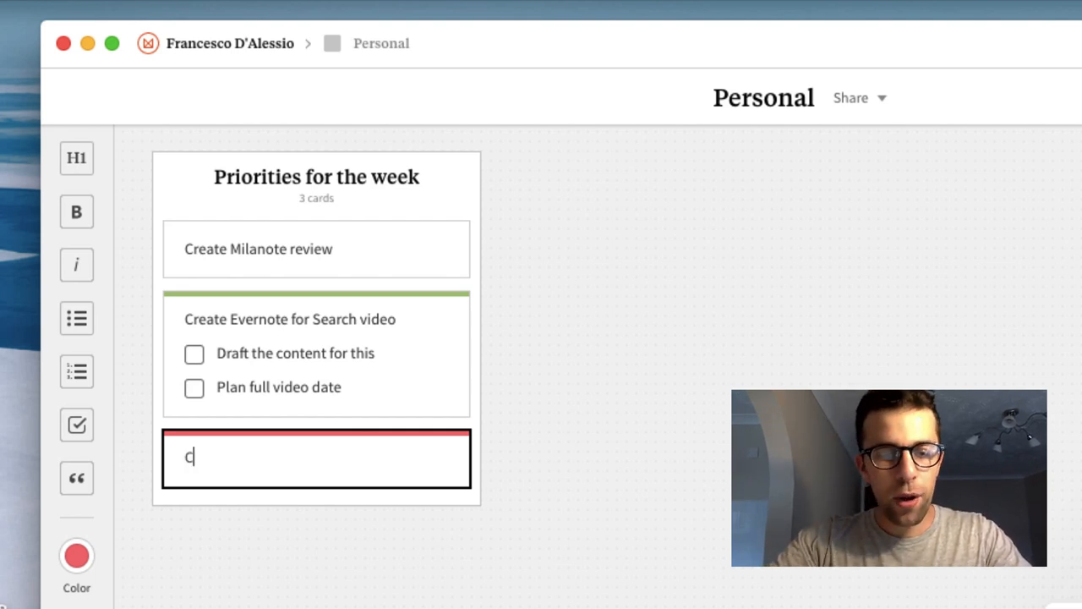
text(reate enw)
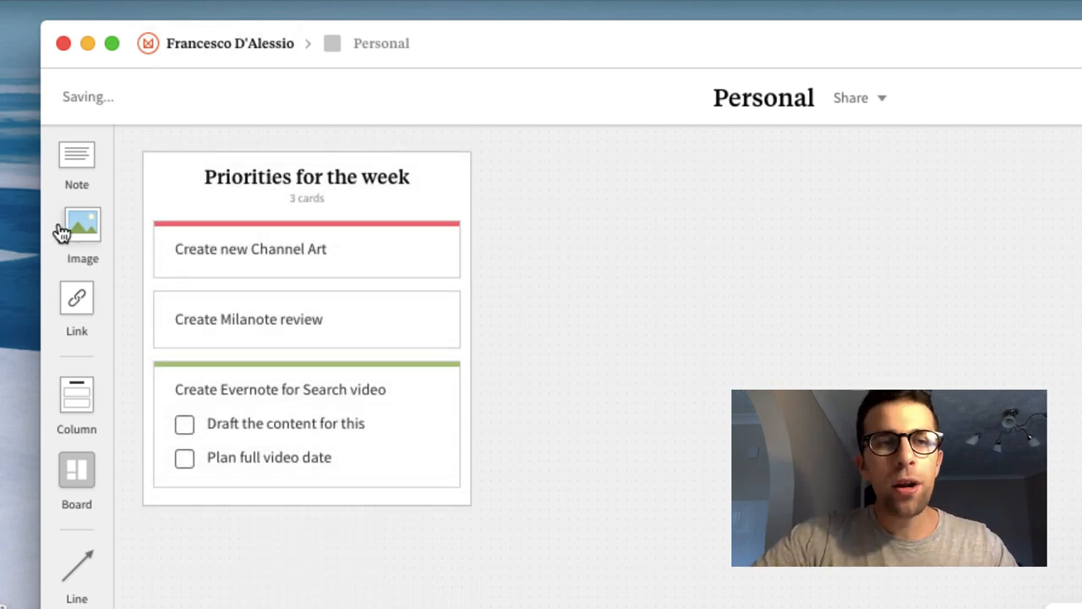
- Upload a stationery photo captioned 'Mood Board' beside the priorities column
click(76, 226)
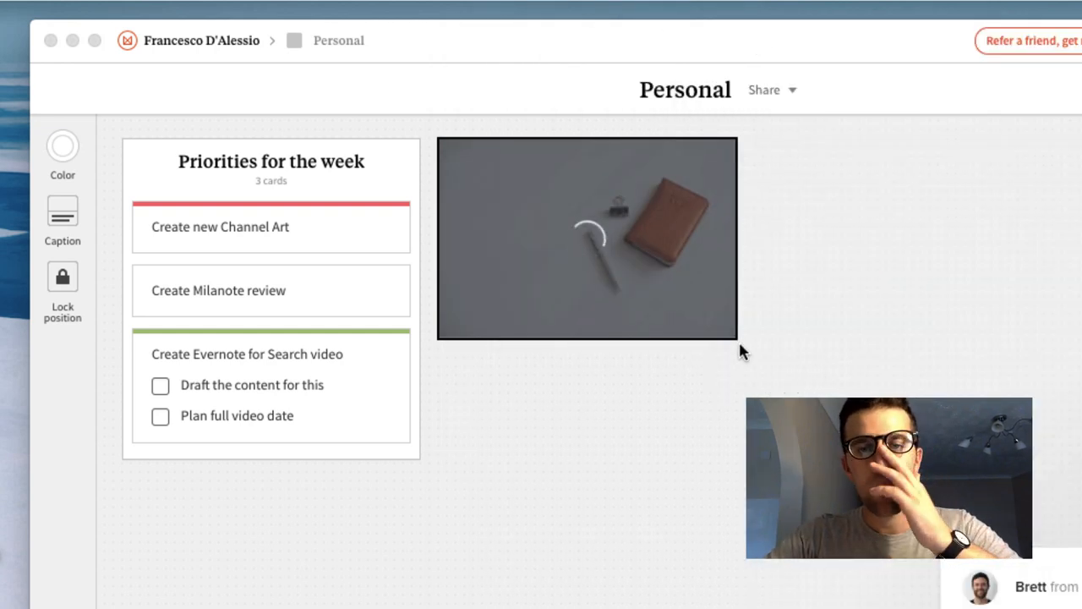
mouse_move(691, 366)
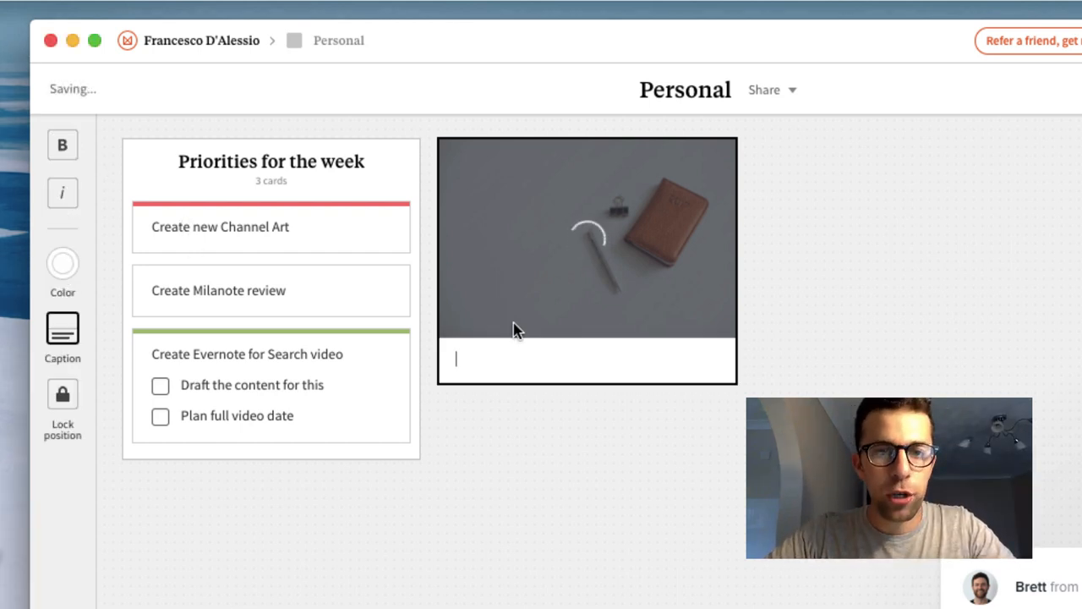
text(Mood Board)
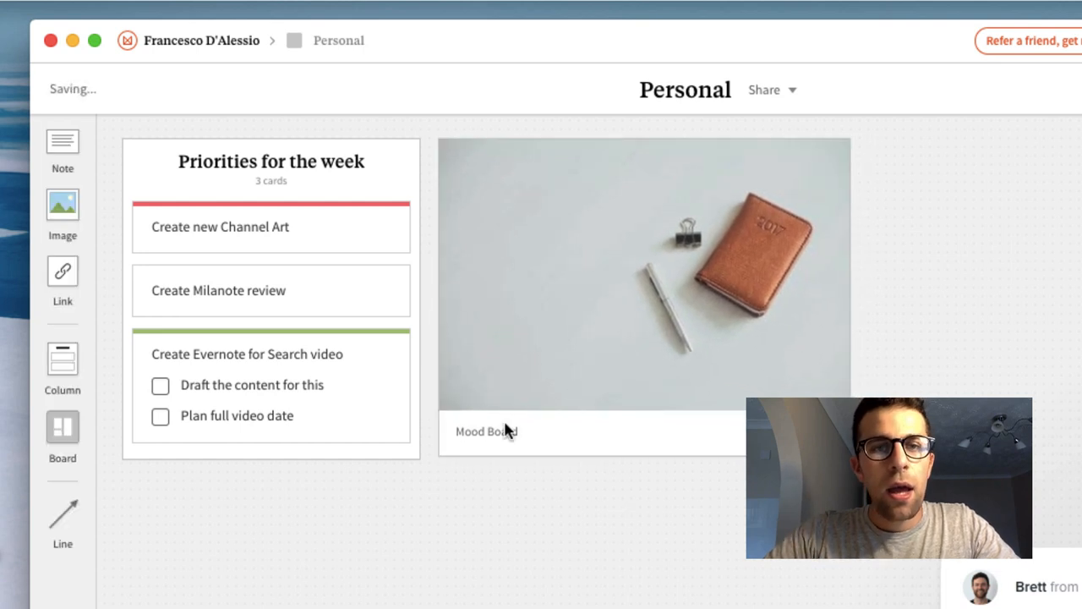
mouse_move(62, 381)
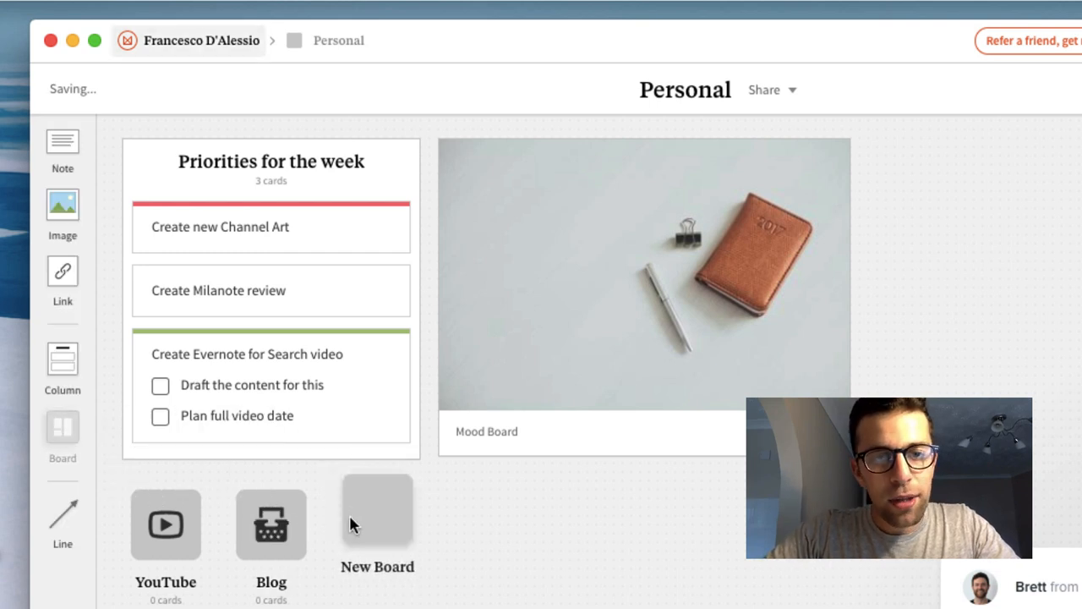
- Rename the third sub-board 'Podcast' and set its icon
click(377, 516)
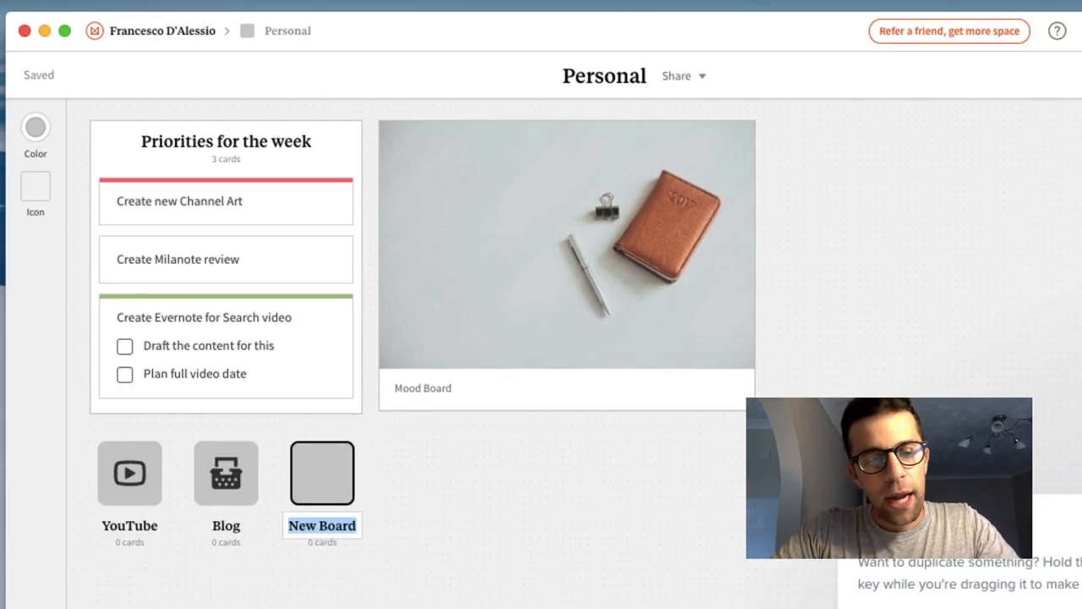
text(Podcast)
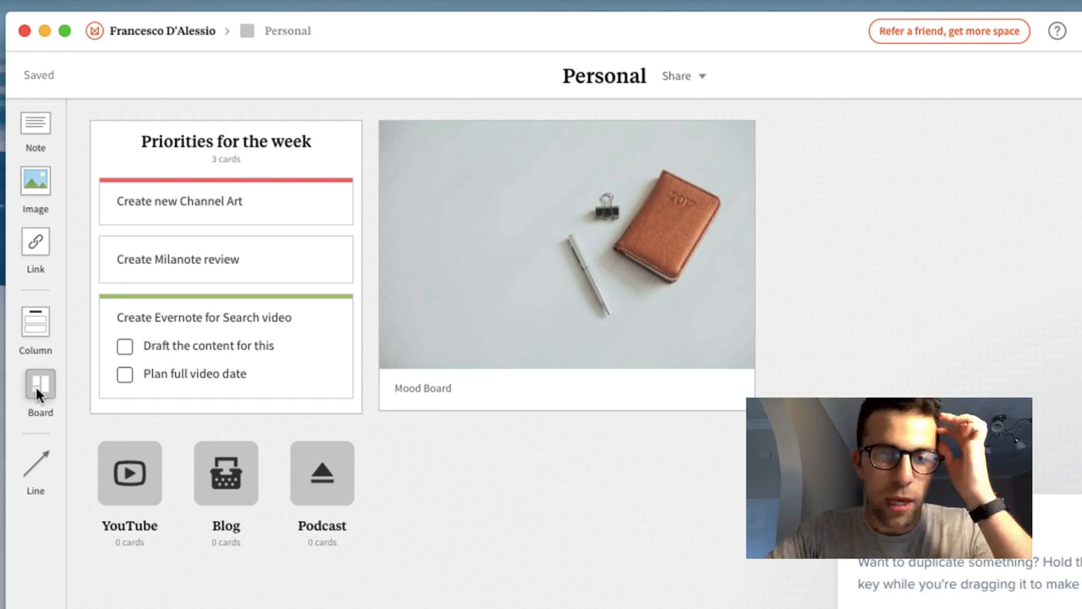
click(39, 385)
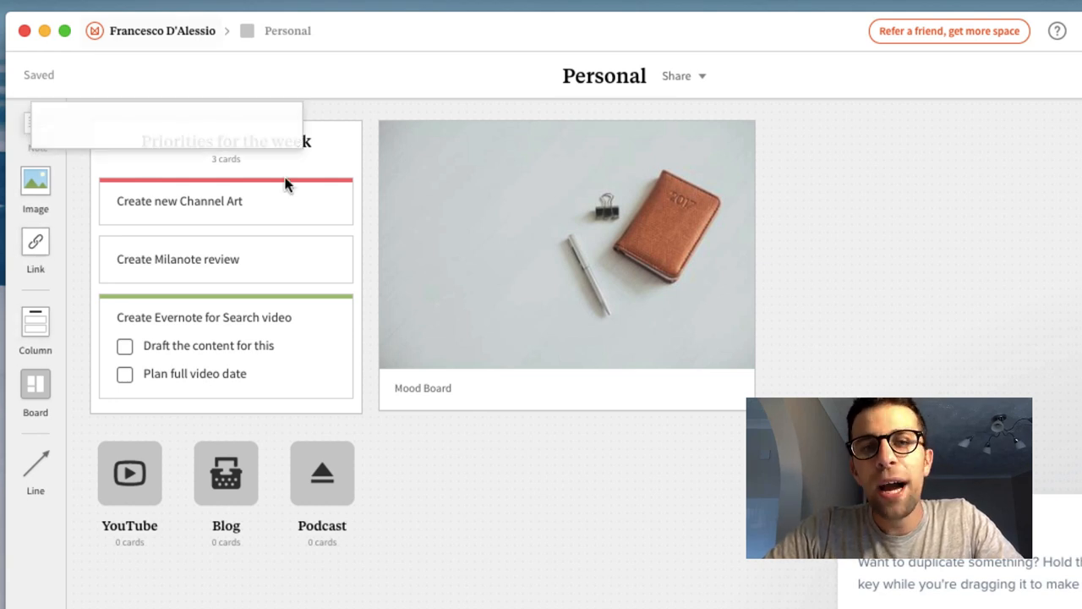
- Add a bulleted 'WEEK REVIEW ITEMS' note: Council Tax, podcast plans, meetings with friends, dinner
click(907, 143)
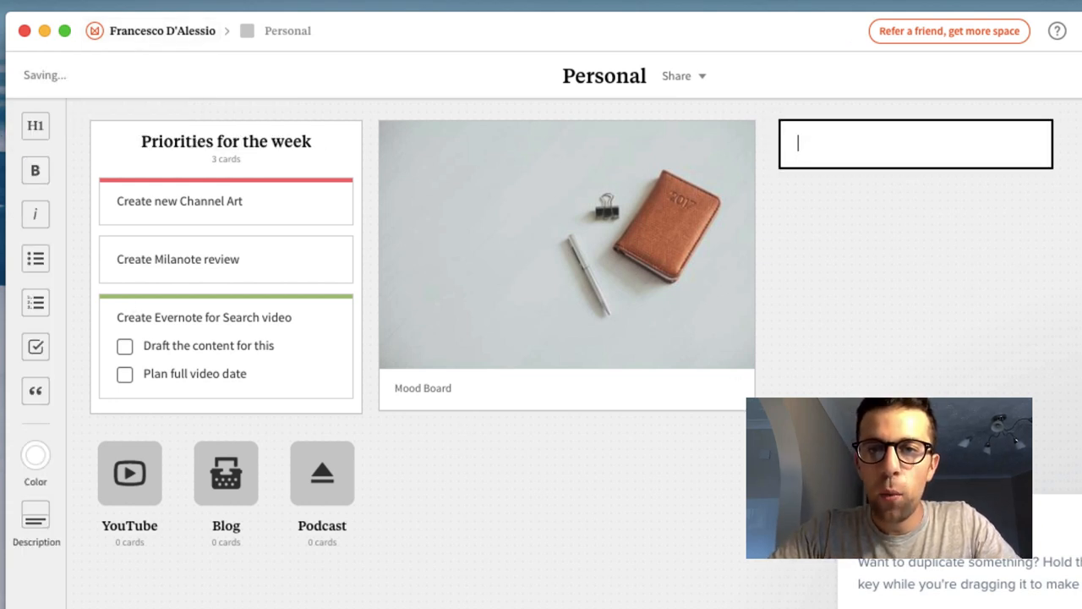
text(WEEK REVIEW IT)
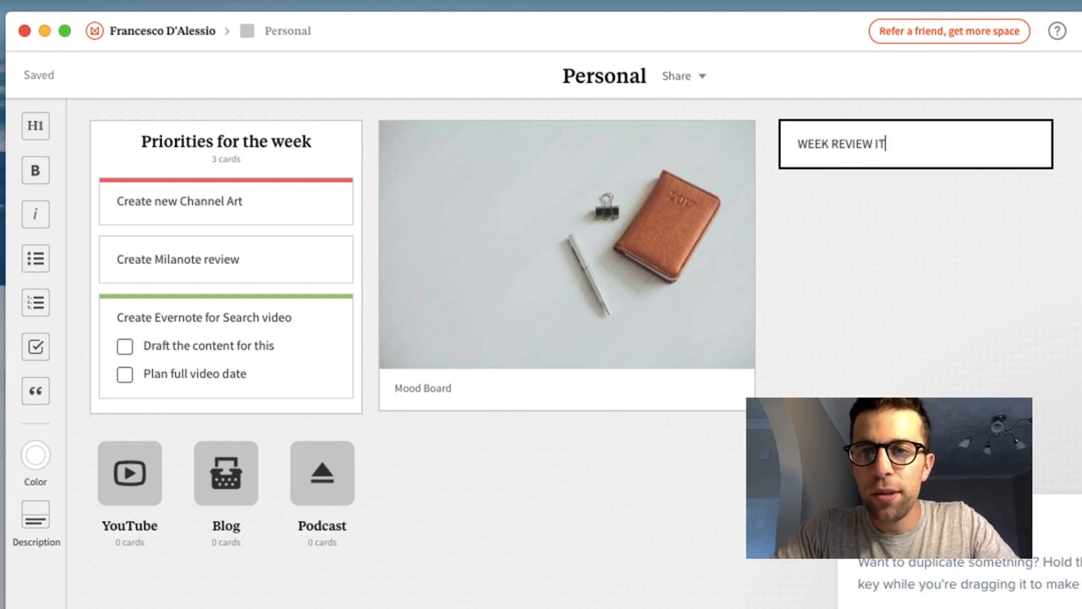
click(36, 259)
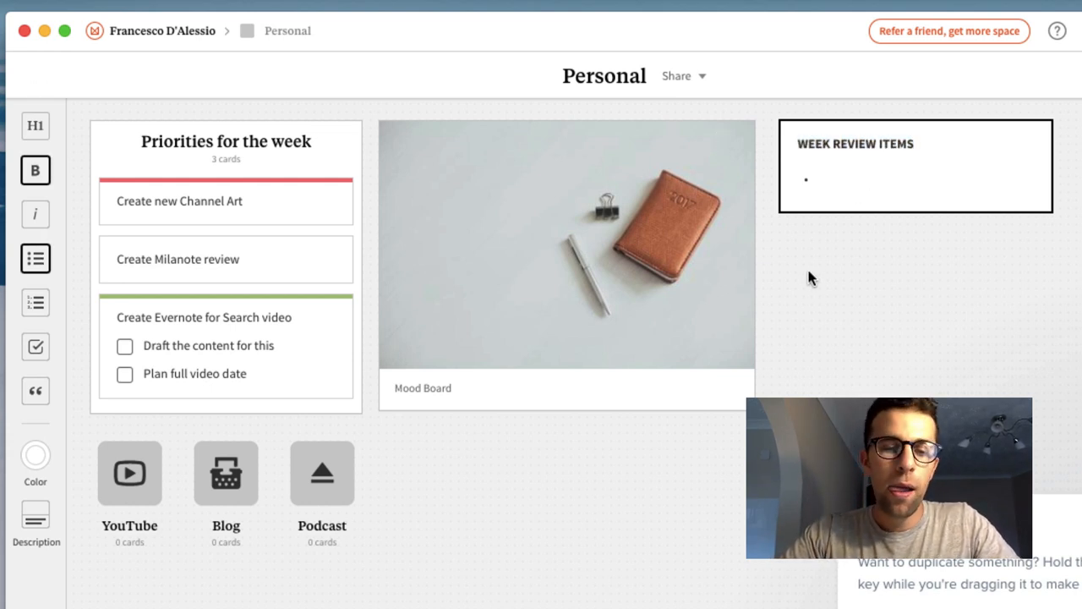
text(c)
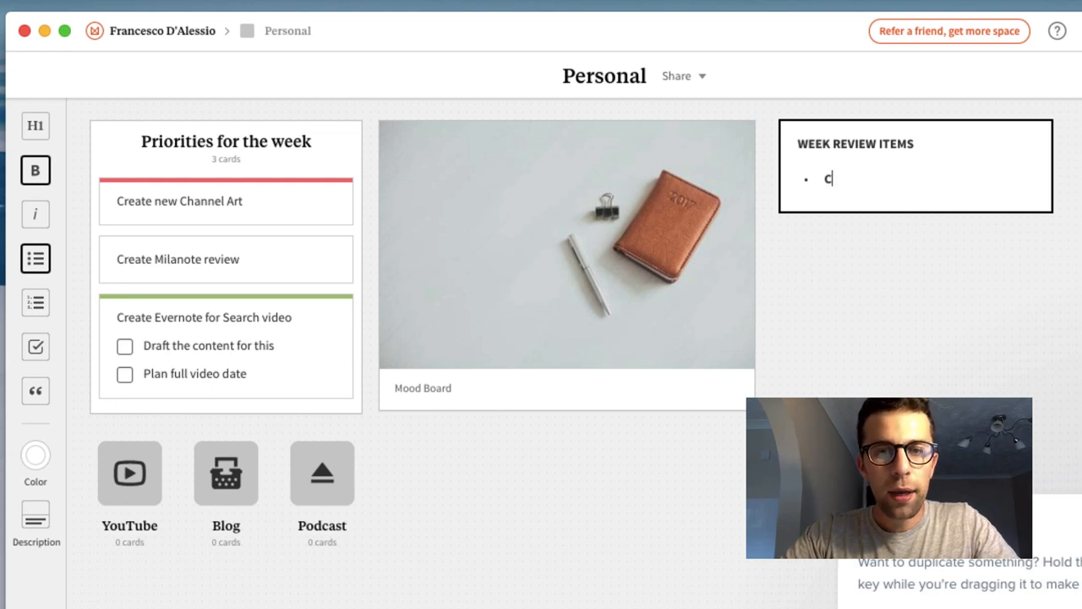
text(ouncil Tax)
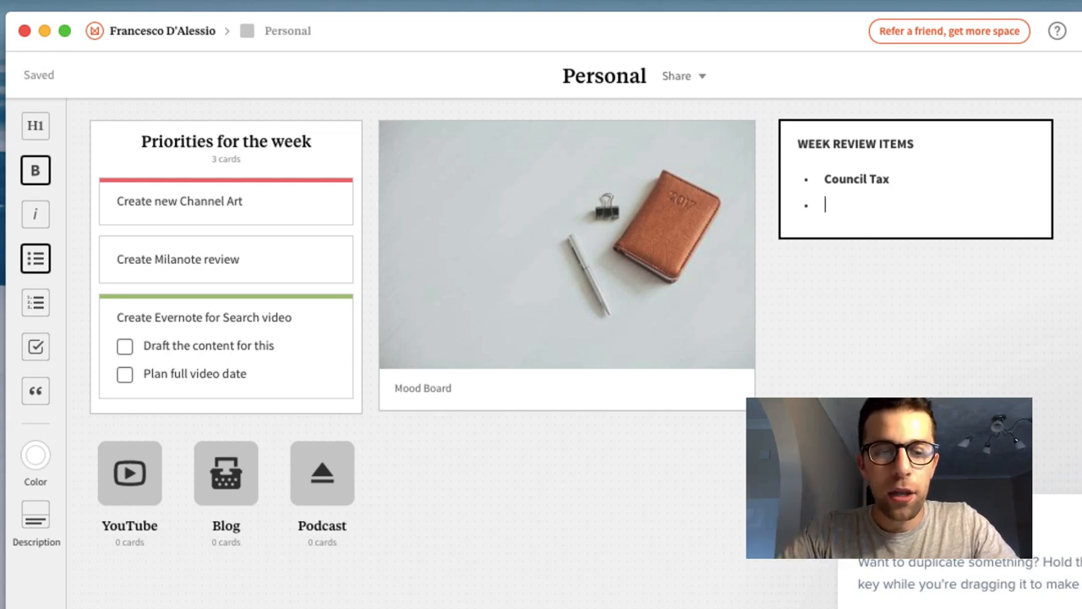
text(Plans for new Podcast)
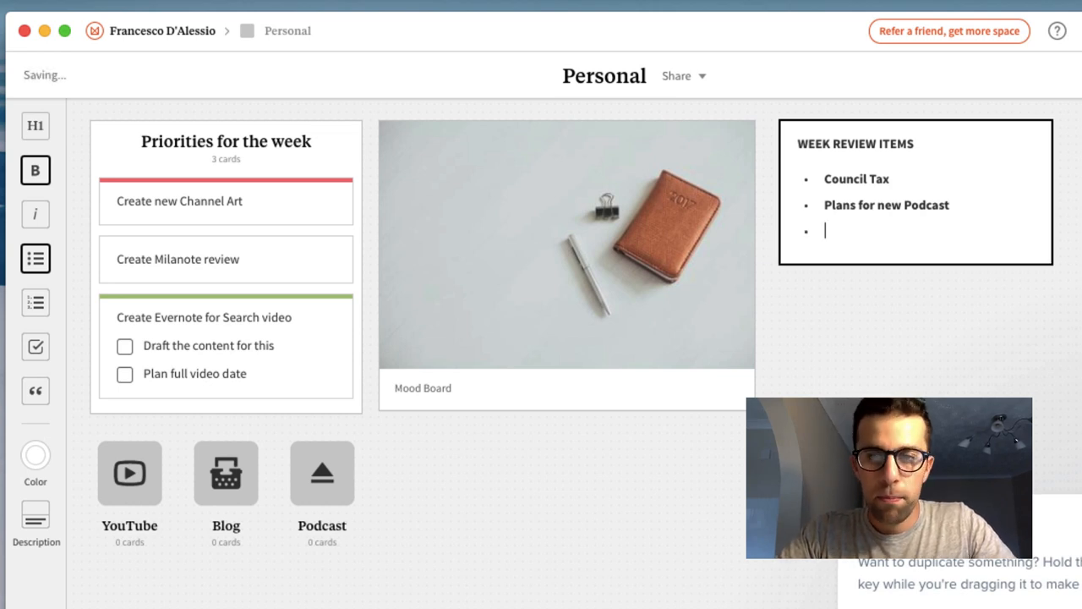
text(Meeti)
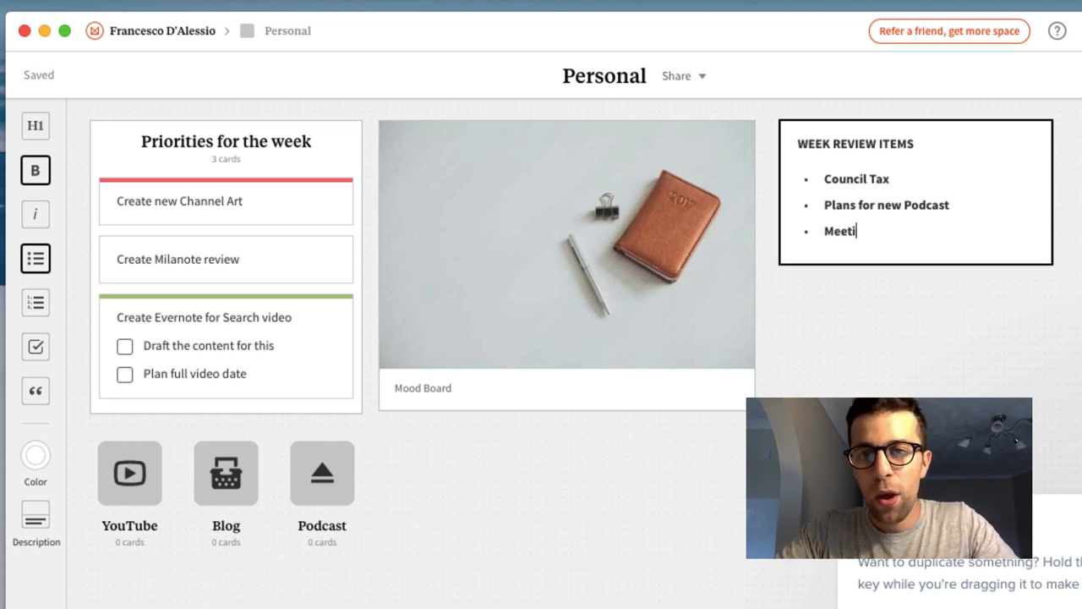
text(ngs with friend)
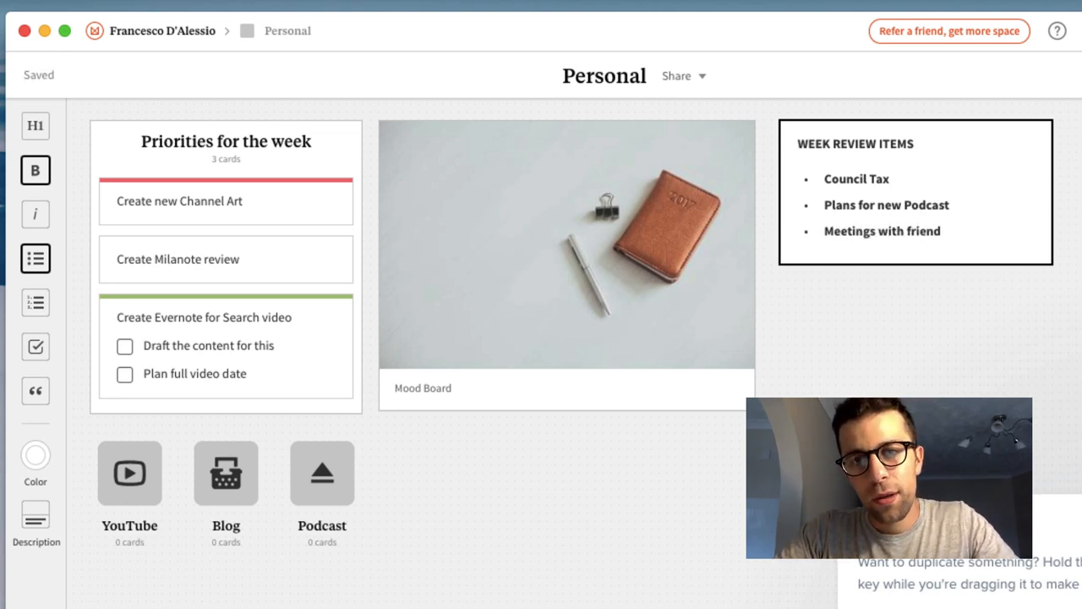
text(Dinner date with fiance)
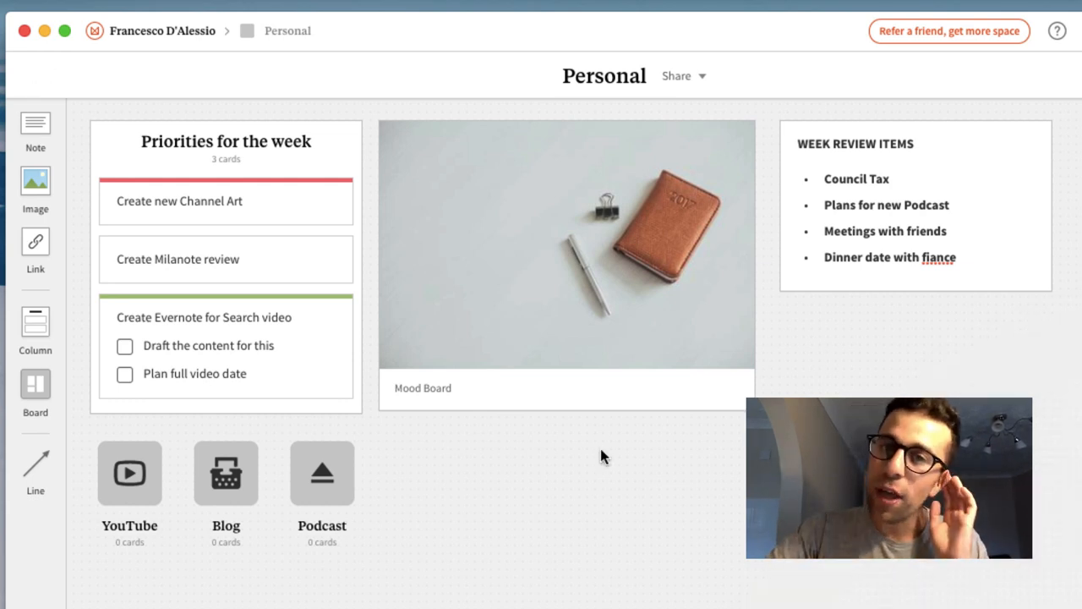
mouse_move(1052, 188)
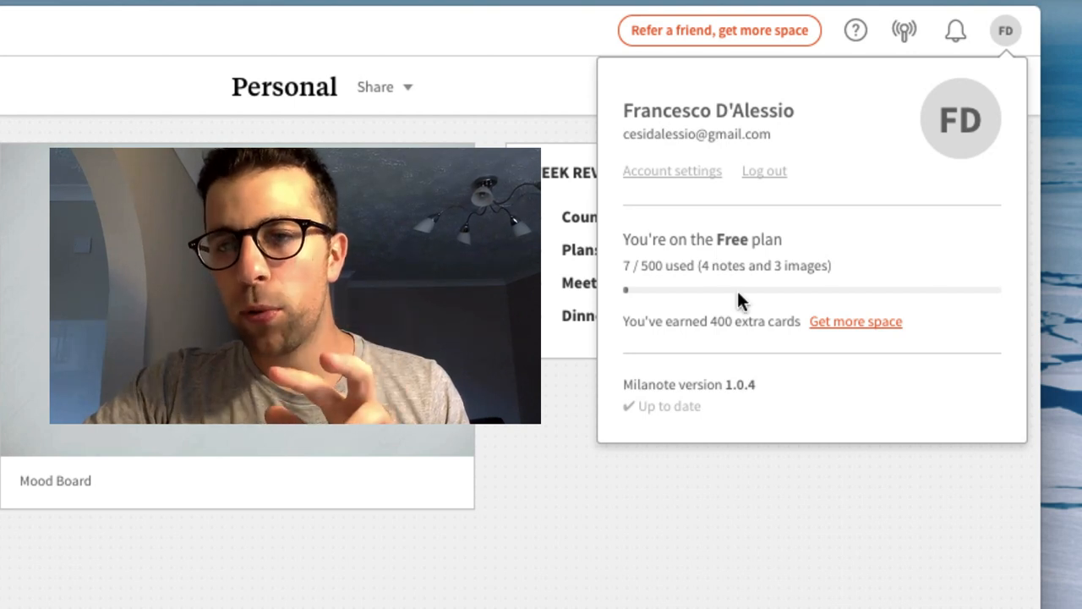
mouse_move(656, 284)
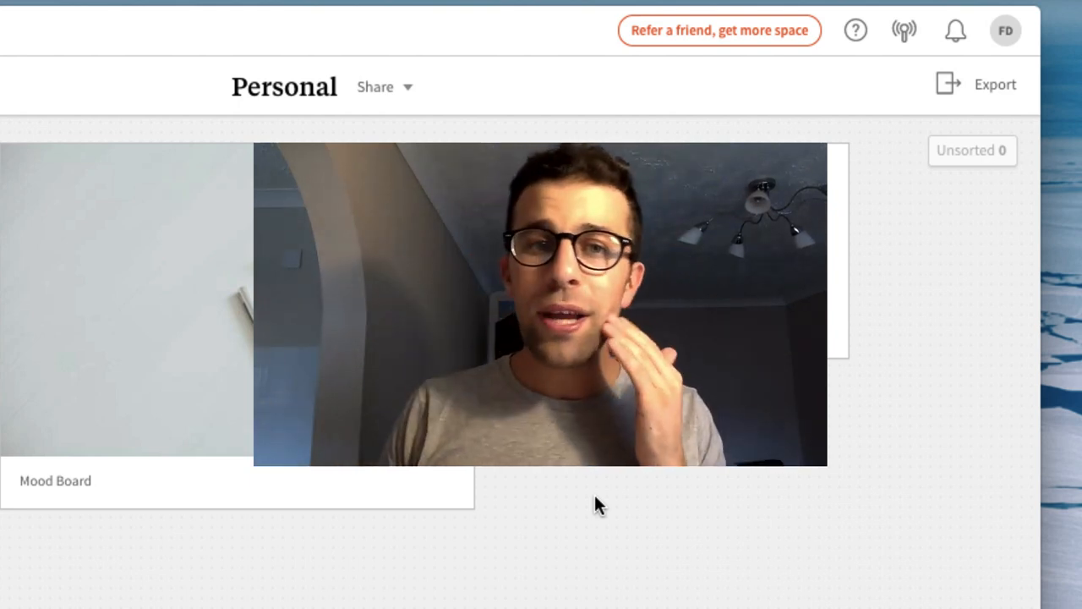
mouse_move(72, 417)
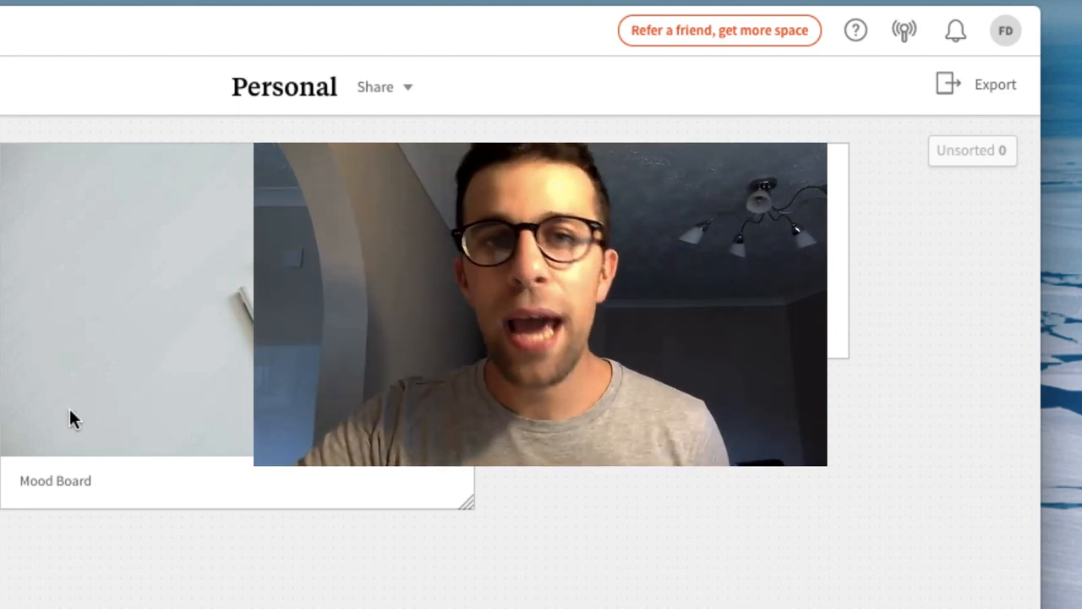